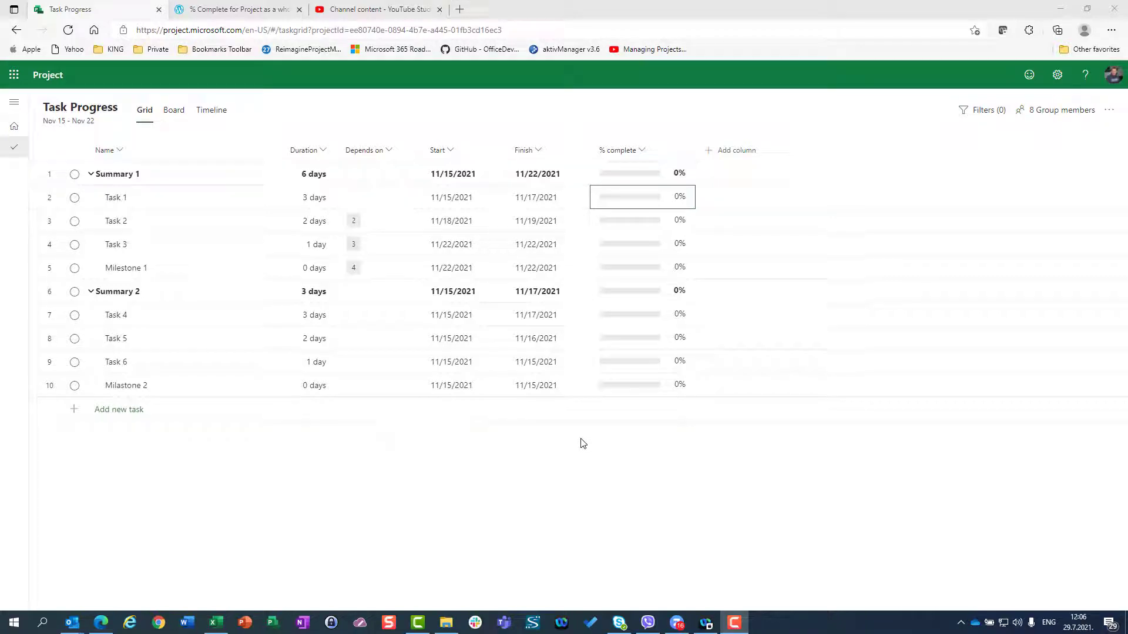
# Step: Switch the project to the Timeline view with every task still at 0% complete
pyautogui.click(640, 173)
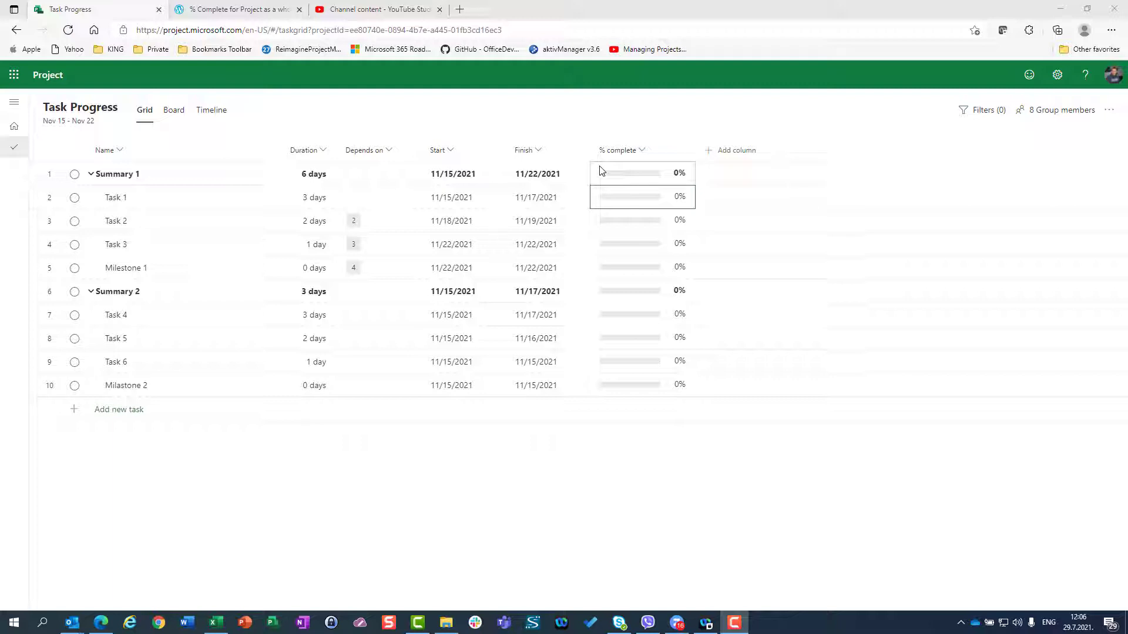
pyautogui.moveTo(140, 197)
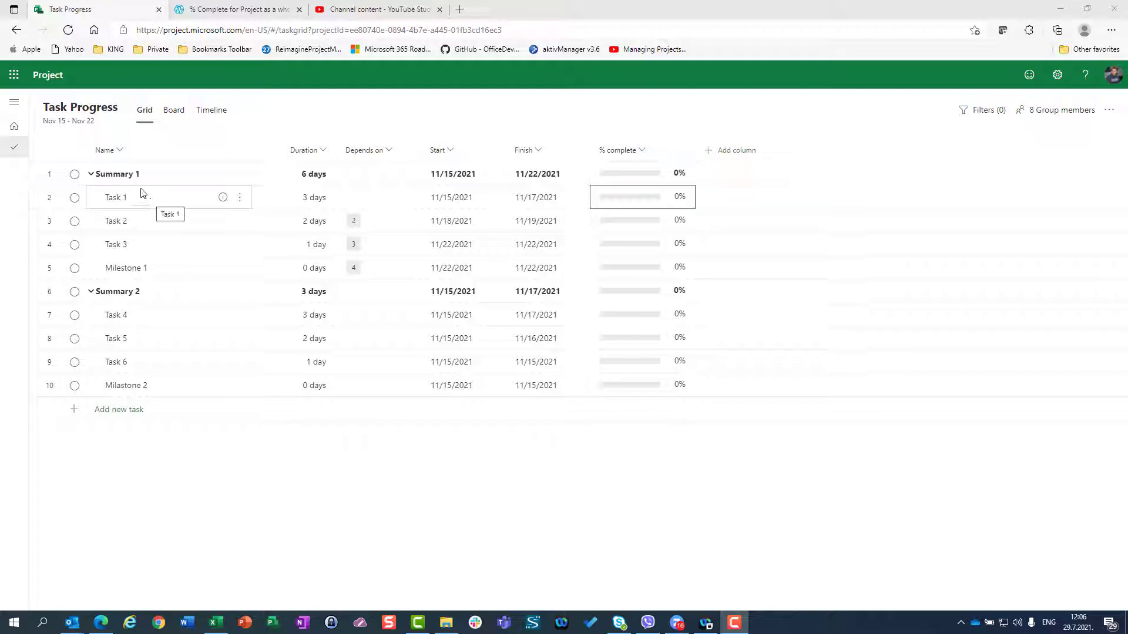
pyautogui.moveTo(158, 308)
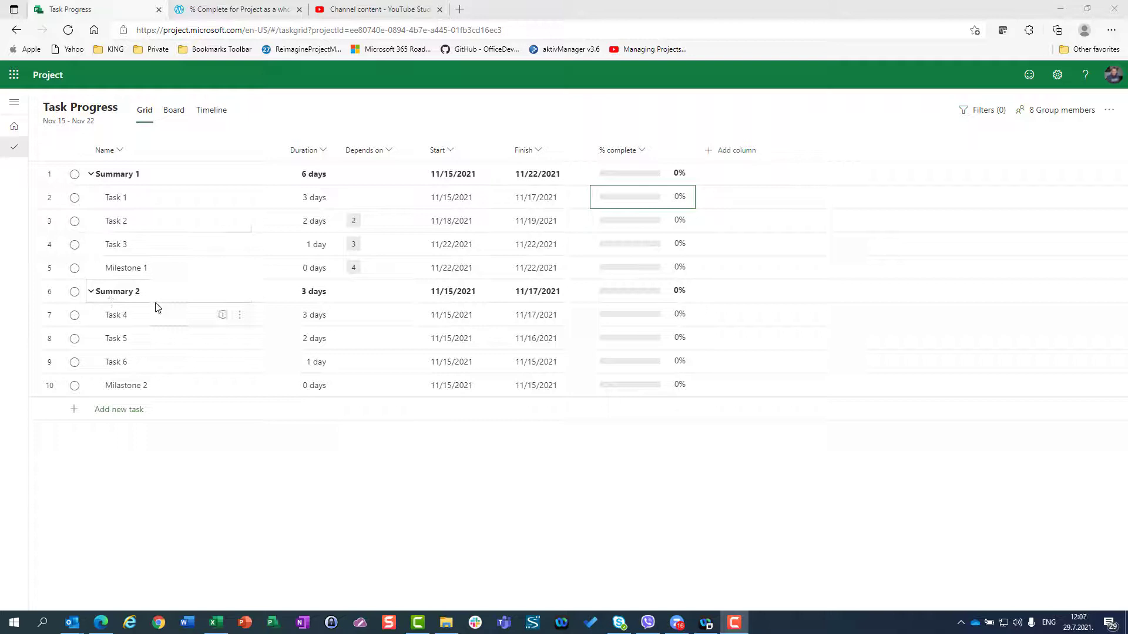
pyautogui.moveTo(189, 204)
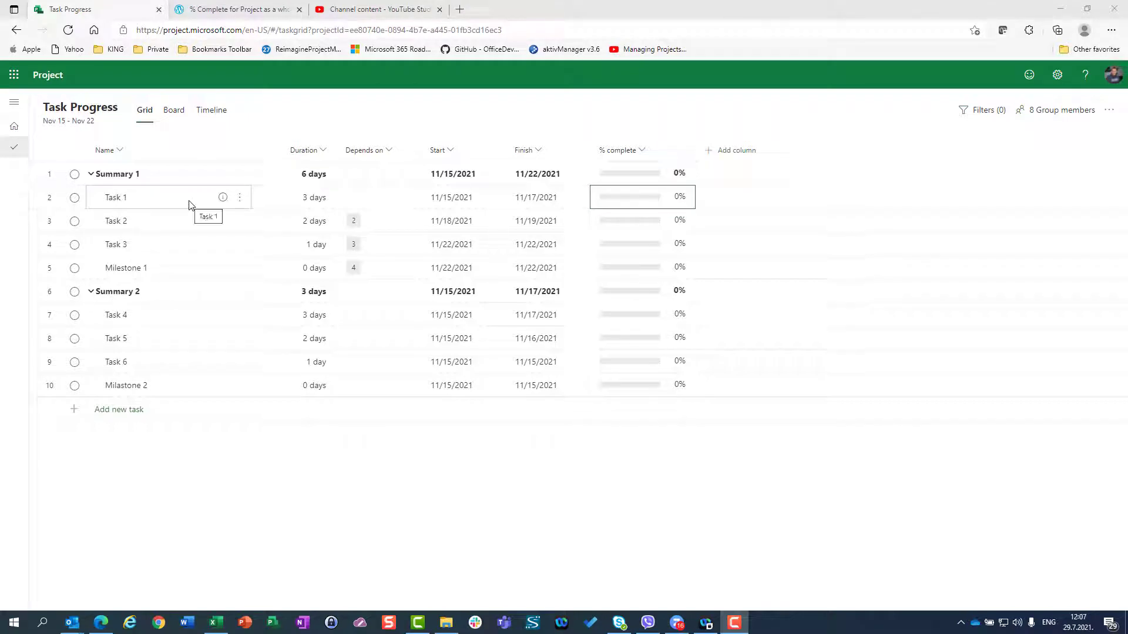
pyautogui.moveTo(203, 254)
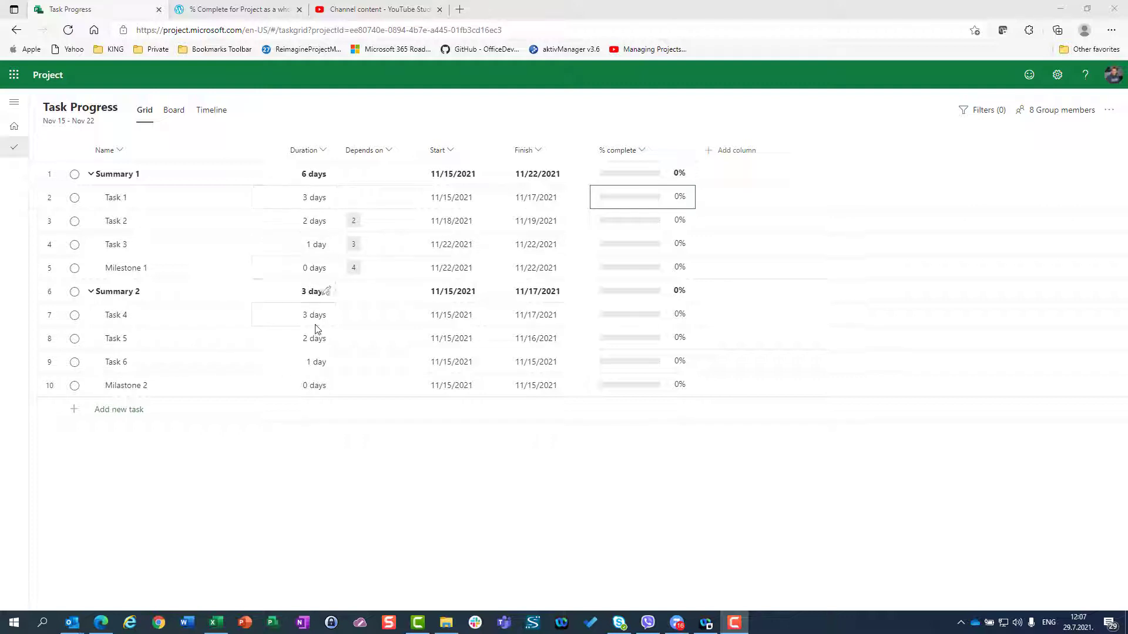
pyautogui.moveTo(142, 210)
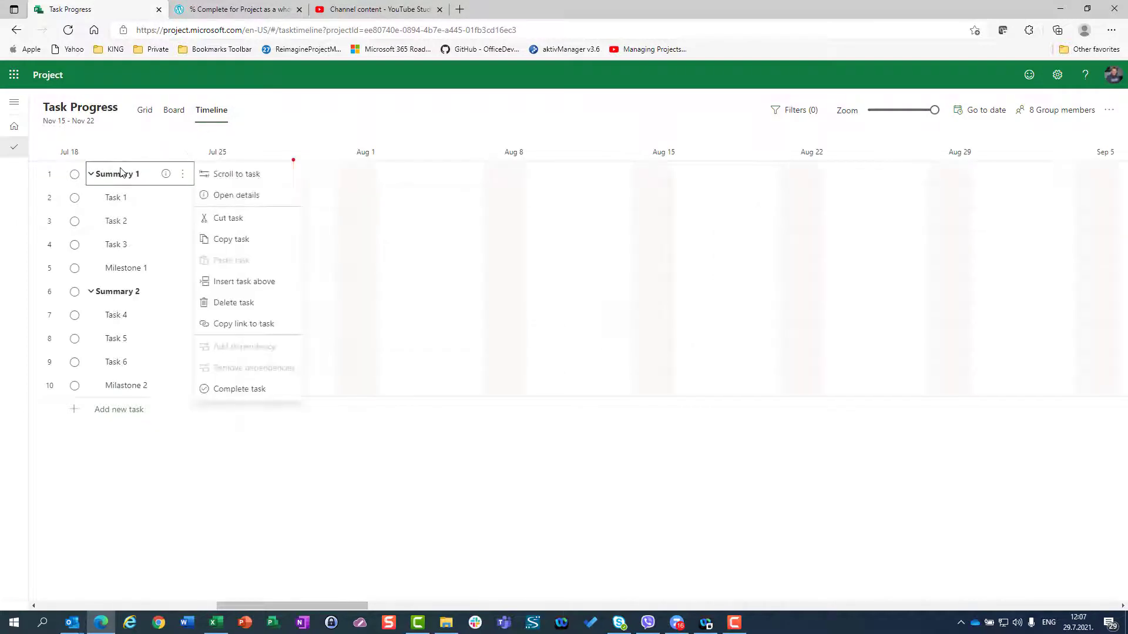
# Step: Scroll the timeline to Summary 1 so its mid-November bars and both milestones show
pyautogui.click(233, 174)
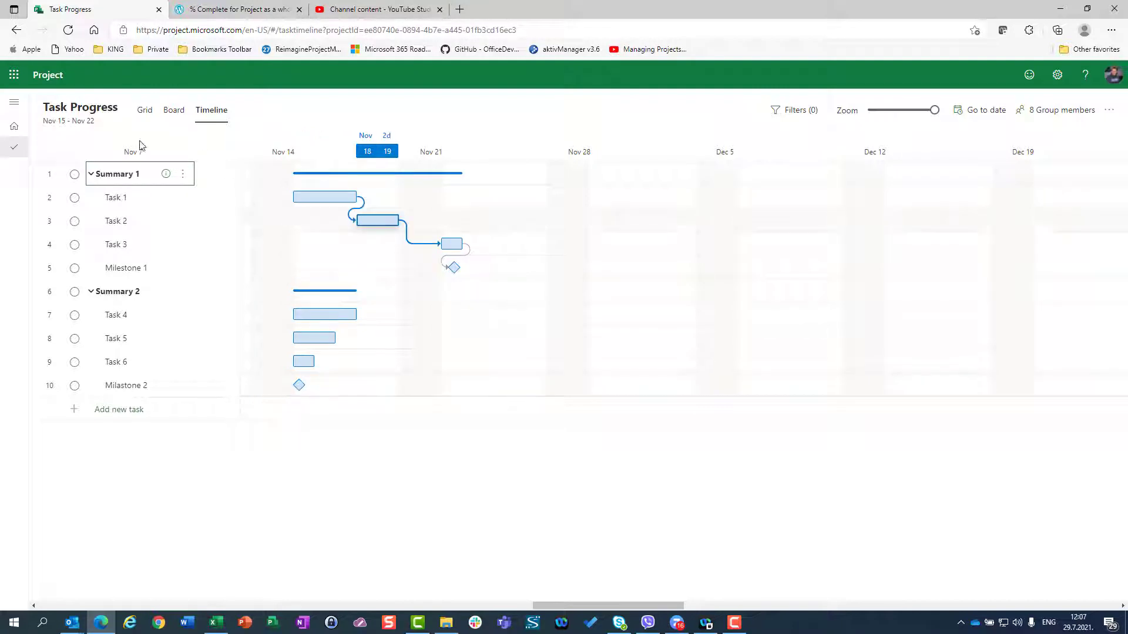
# Step: Return to the grid and mark Task 1 100% complete
pyautogui.click(144, 110)
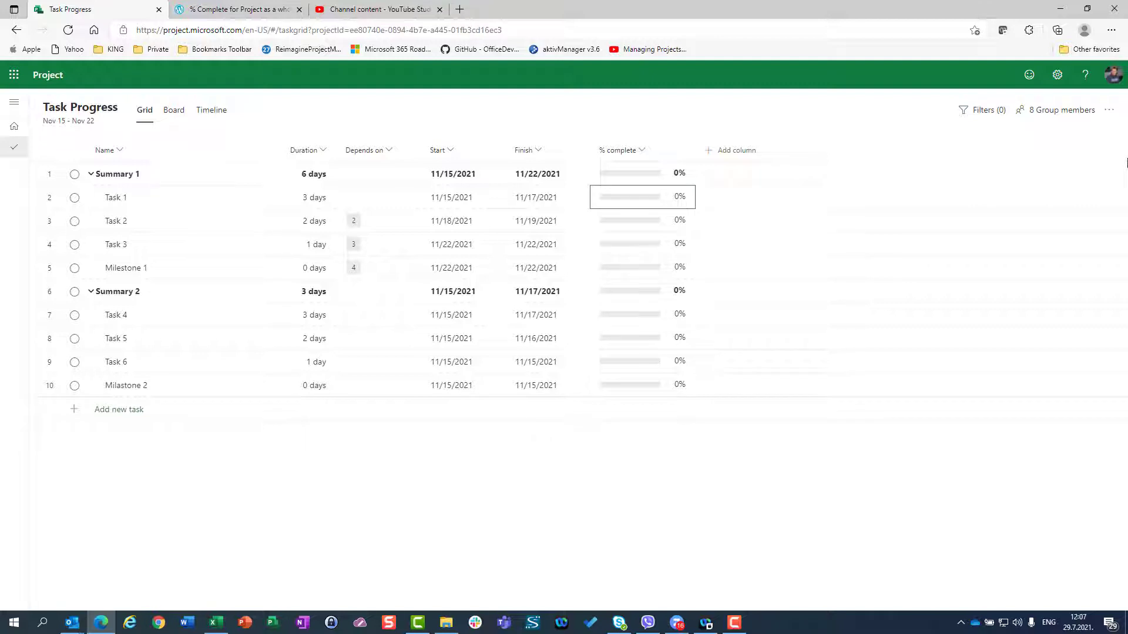
pyautogui.write('100')
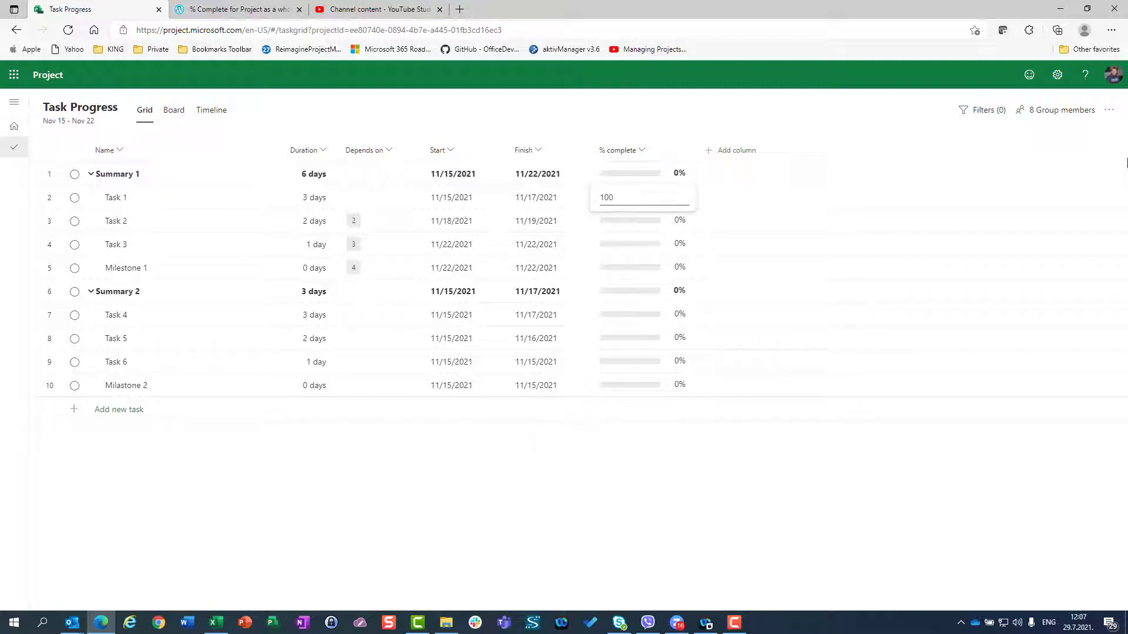
pyautogui.press('Enter')
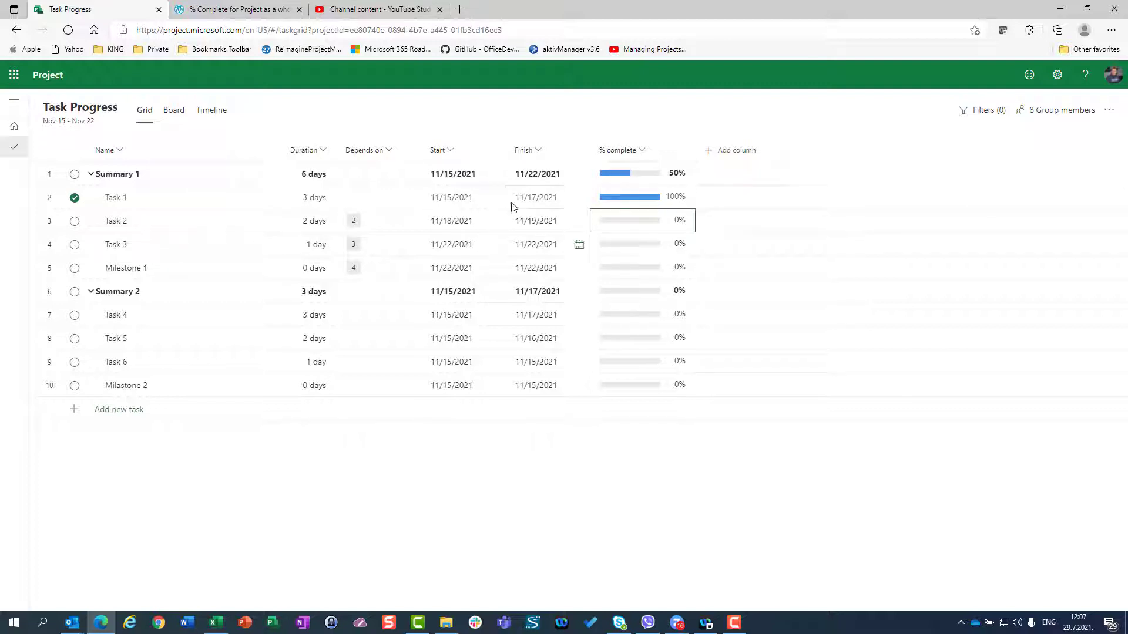
pyautogui.moveTo(603, 178)
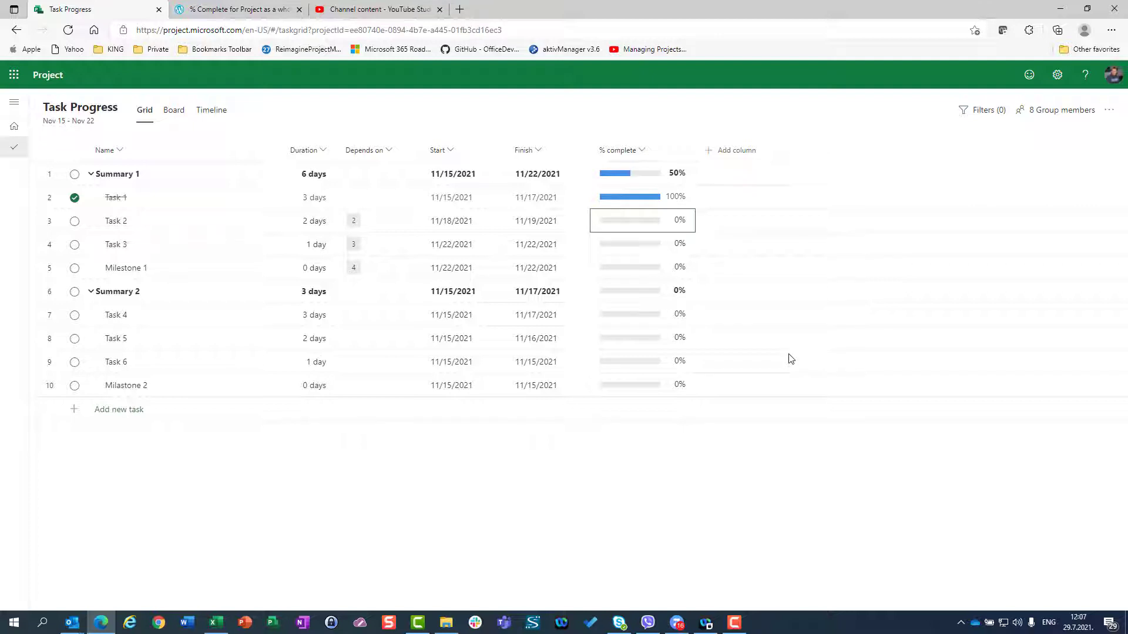
pyautogui.moveTo(755, 338)
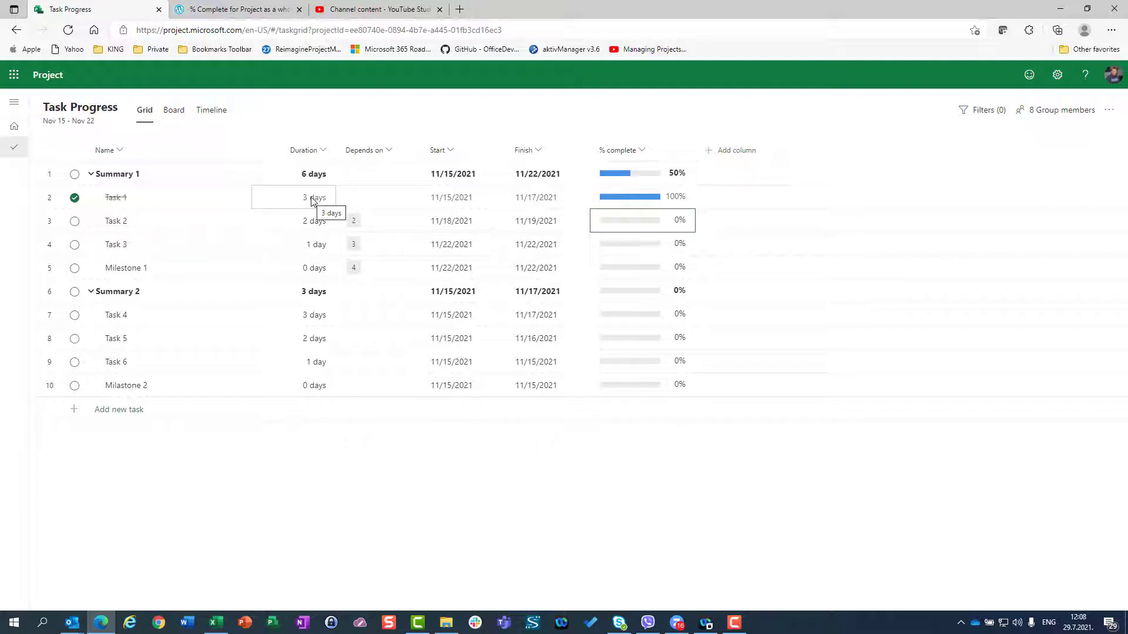
# Step: Check Summary 1's 6-day duration, then lower Task 1 to 50% so Summary 1 rolls up to 25%
pyautogui.click(292, 174)
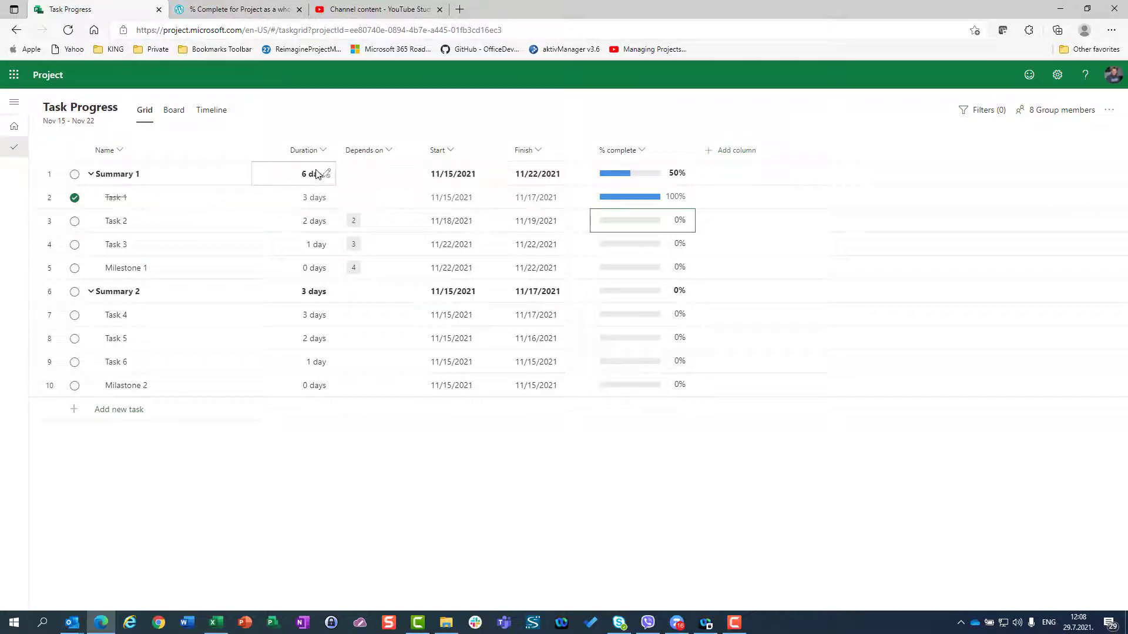
pyautogui.moveTo(312, 174)
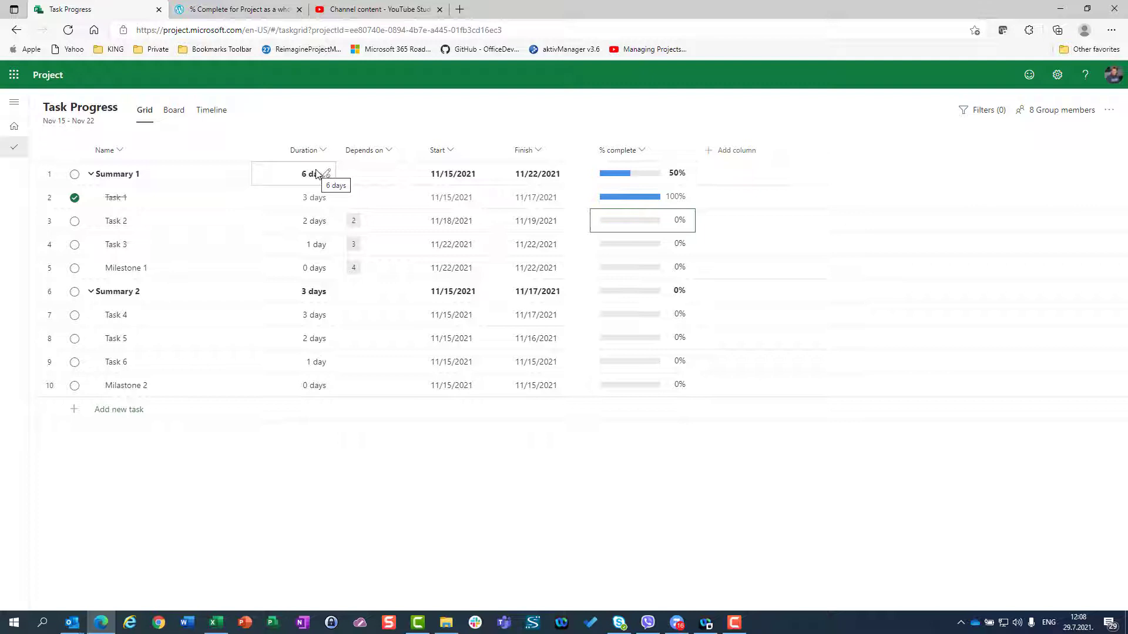
pyautogui.click(312, 197)
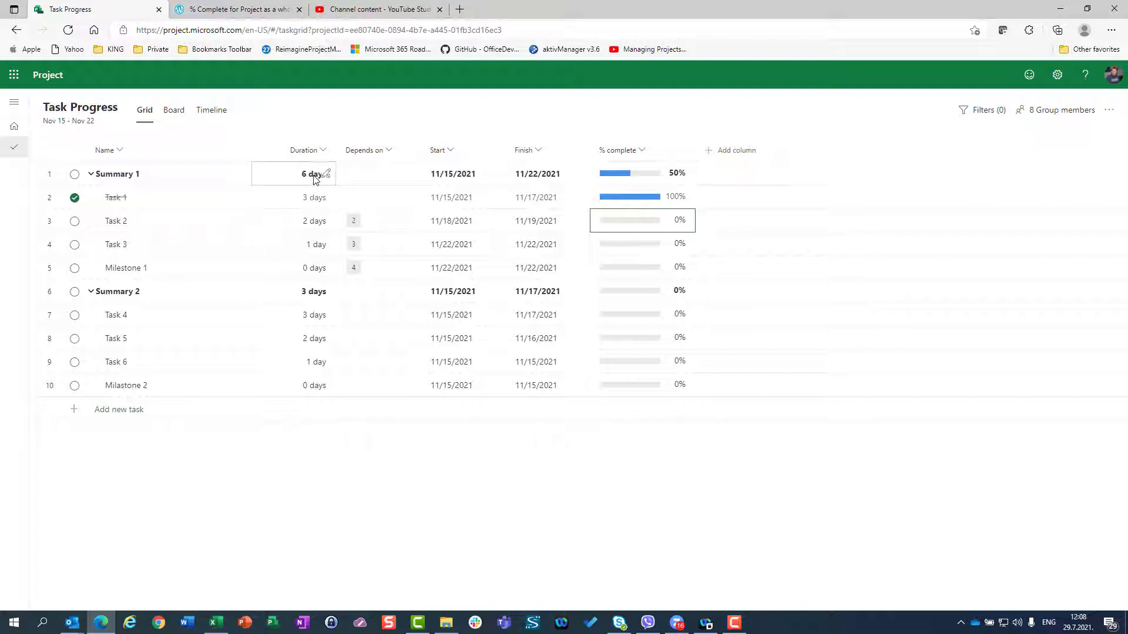
pyautogui.moveTo(310, 197)
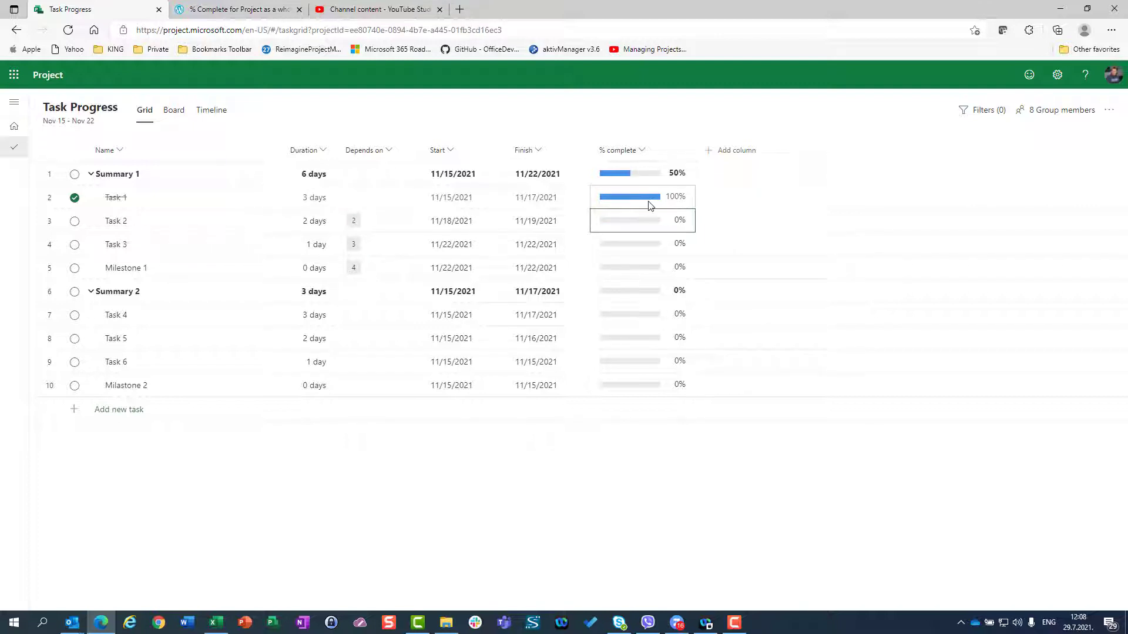
pyautogui.write('5')
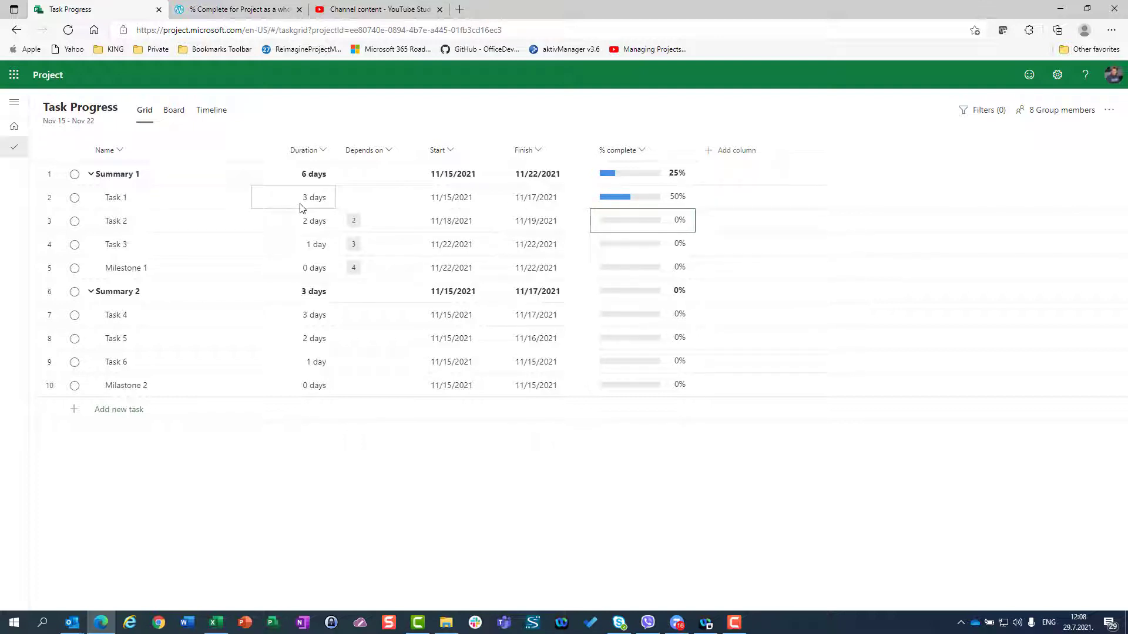
pyautogui.moveTo(632, 204)
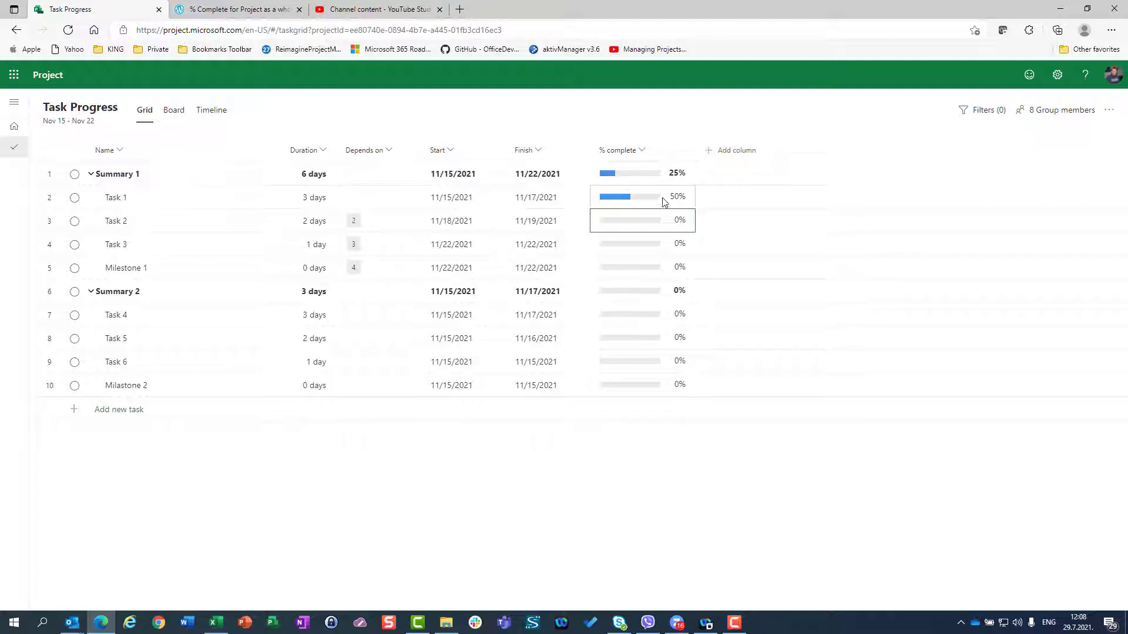
pyautogui.moveTo(627, 181)
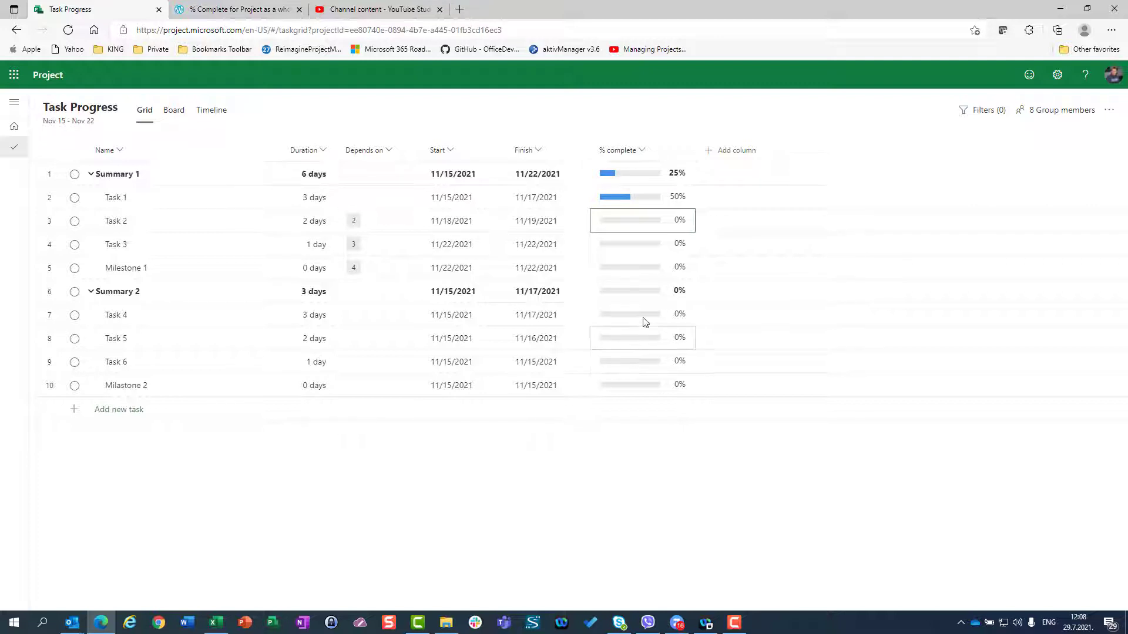
# Step: Mark Task 4 100% complete and check its 3-day duration, rolling Summary 2 to 50%
pyautogui.click(642, 314)
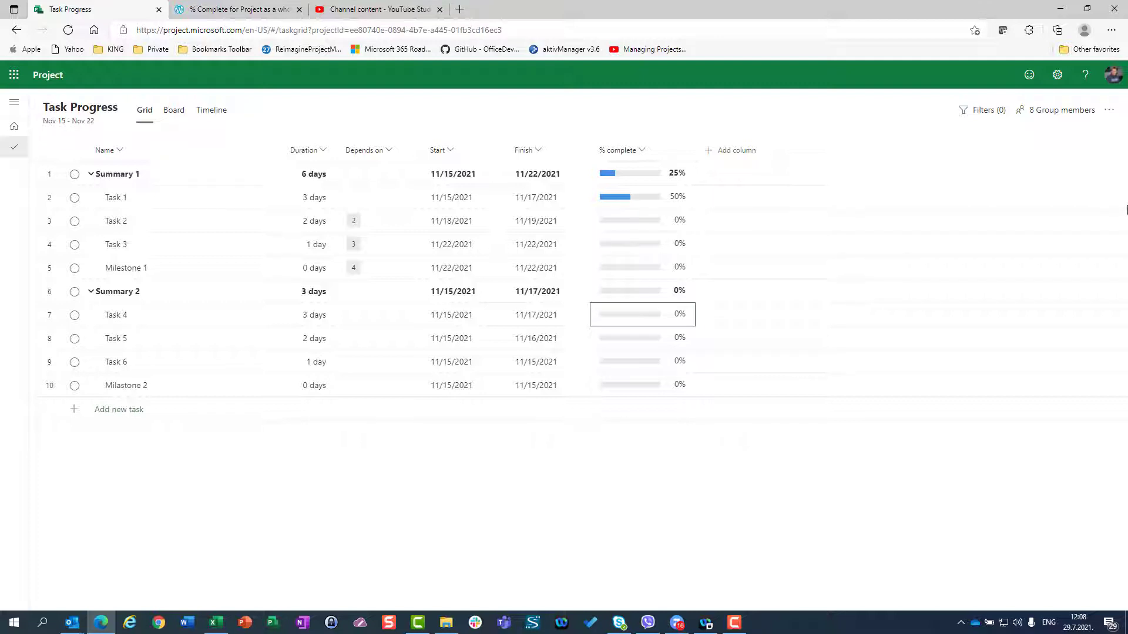
pyautogui.write('100')
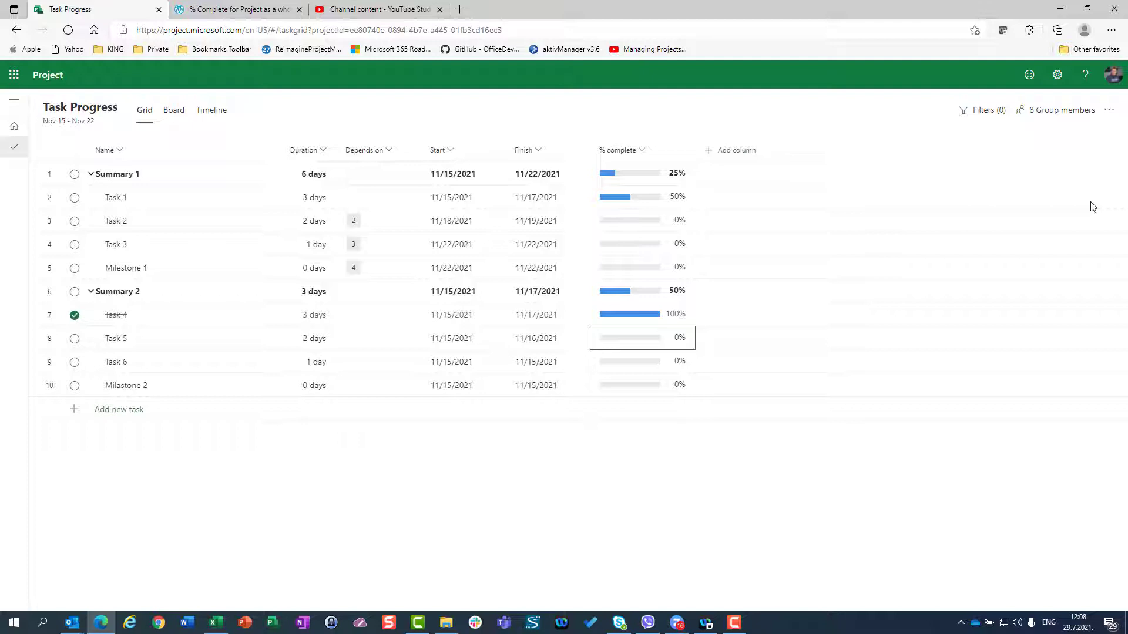
pyautogui.click(312, 315)
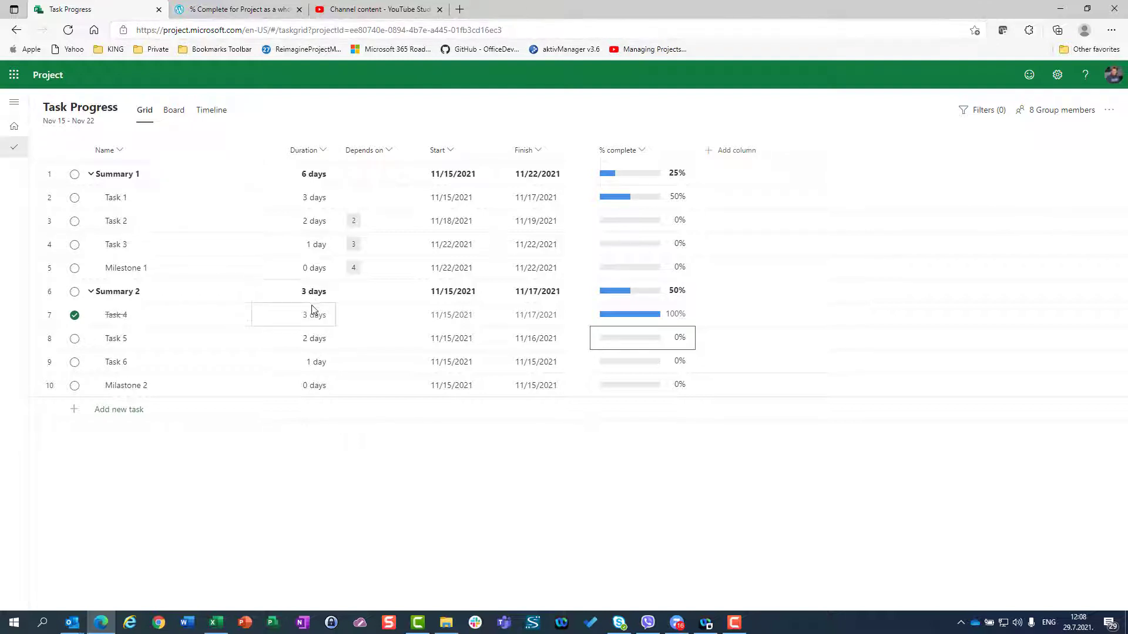
pyautogui.click(377, 290)
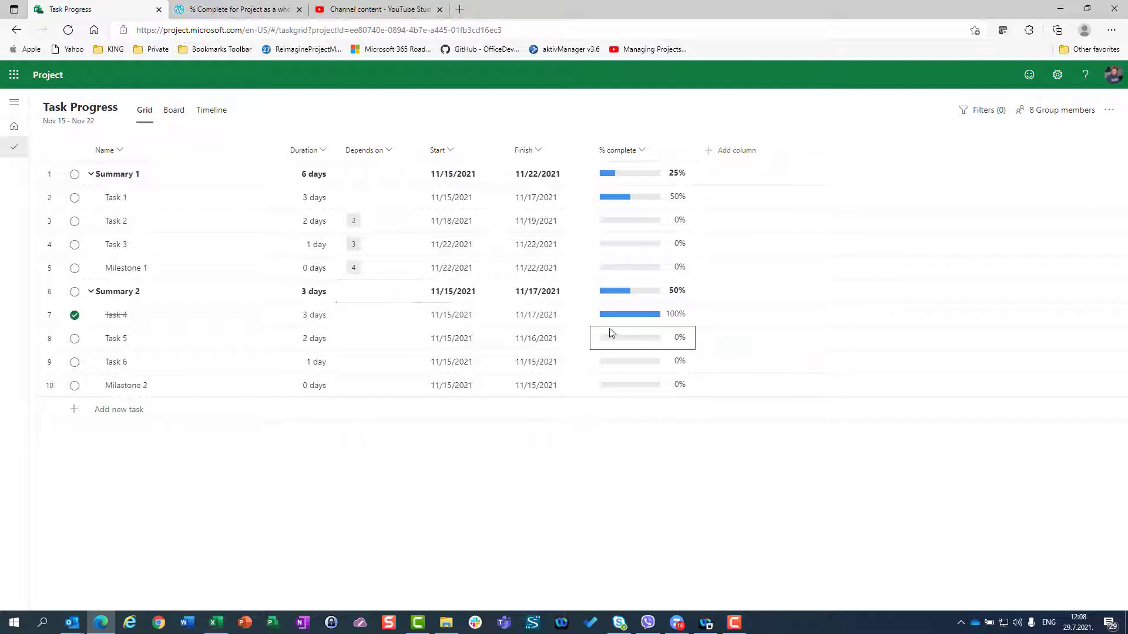
pyautogui.moveTo(623, 301)
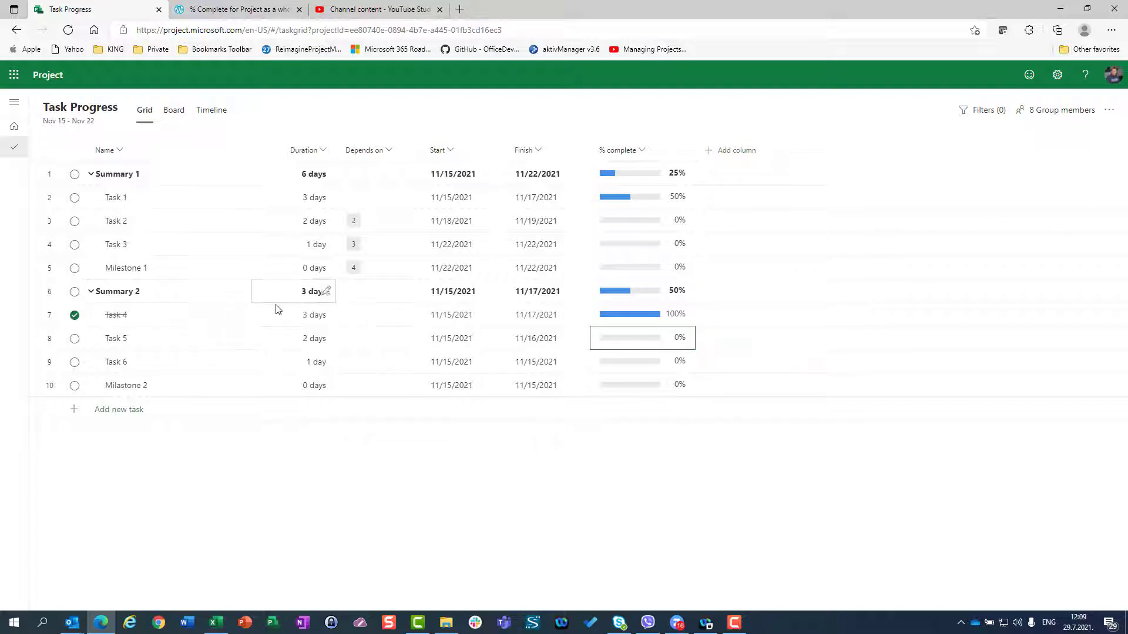
# Step: Review Task 1, Task 5, Milestone 2 and Summary 2 cells, returning Task 4 to 50% and Summary 2 to 25%
pyautogui.click(291, 197)
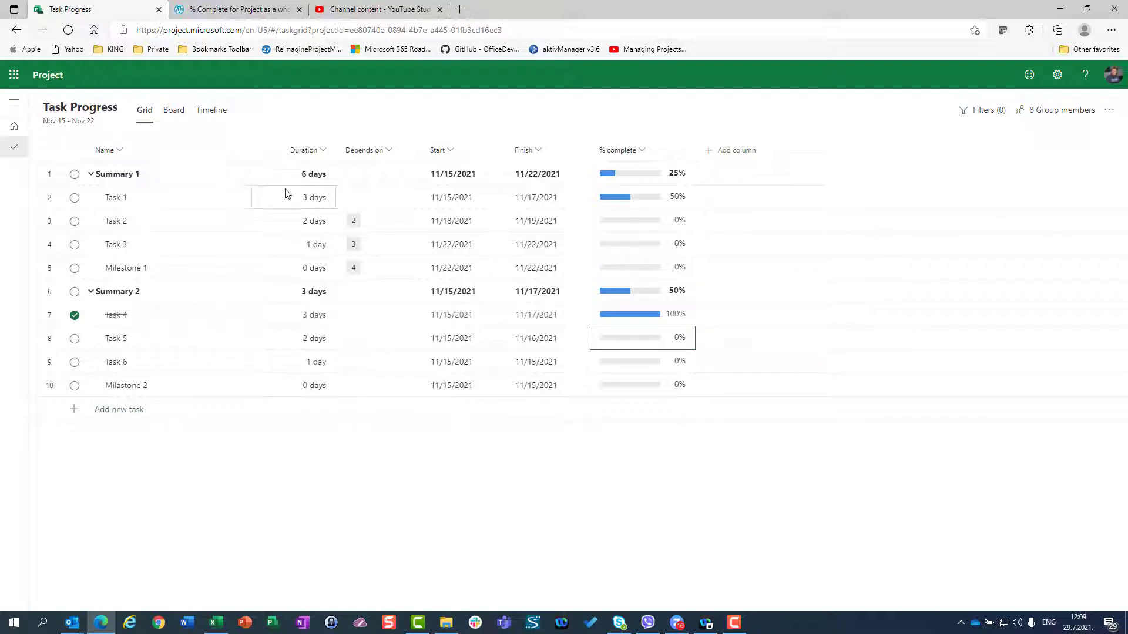
pyautogui.click(292, 244)
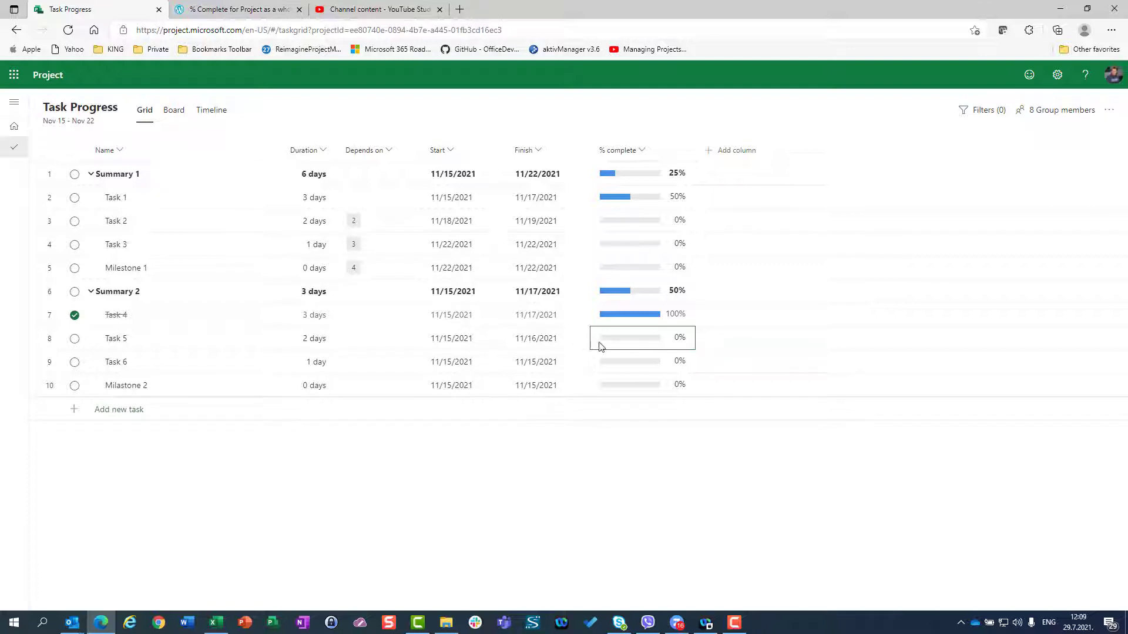
pyautogui.moveTo(314, 315)
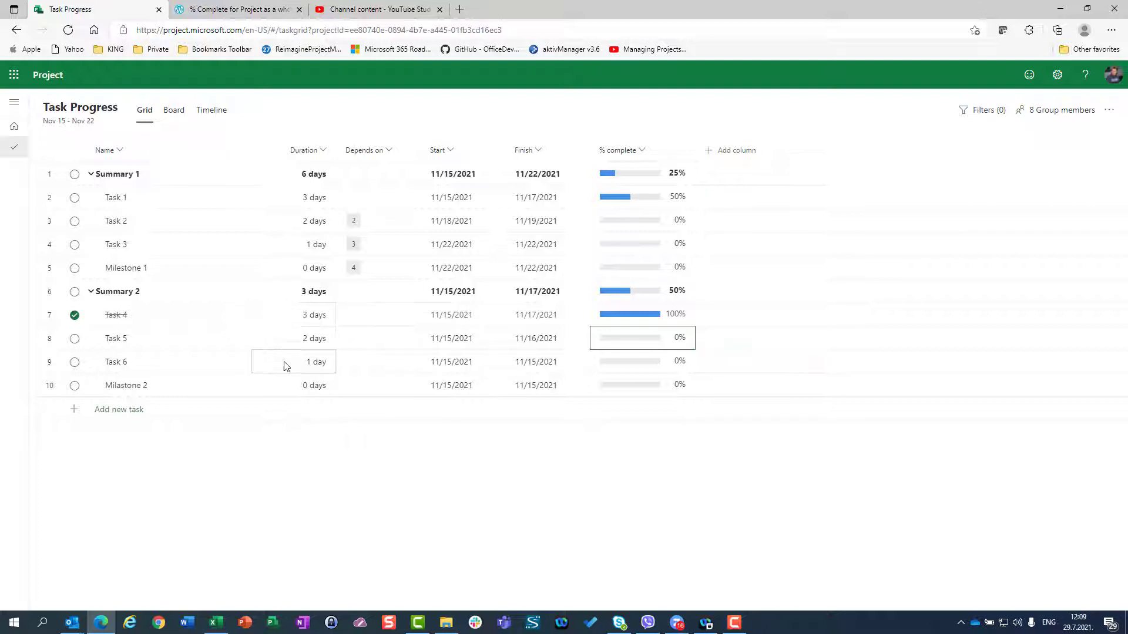
pyautogui.moveTo(322, 324)
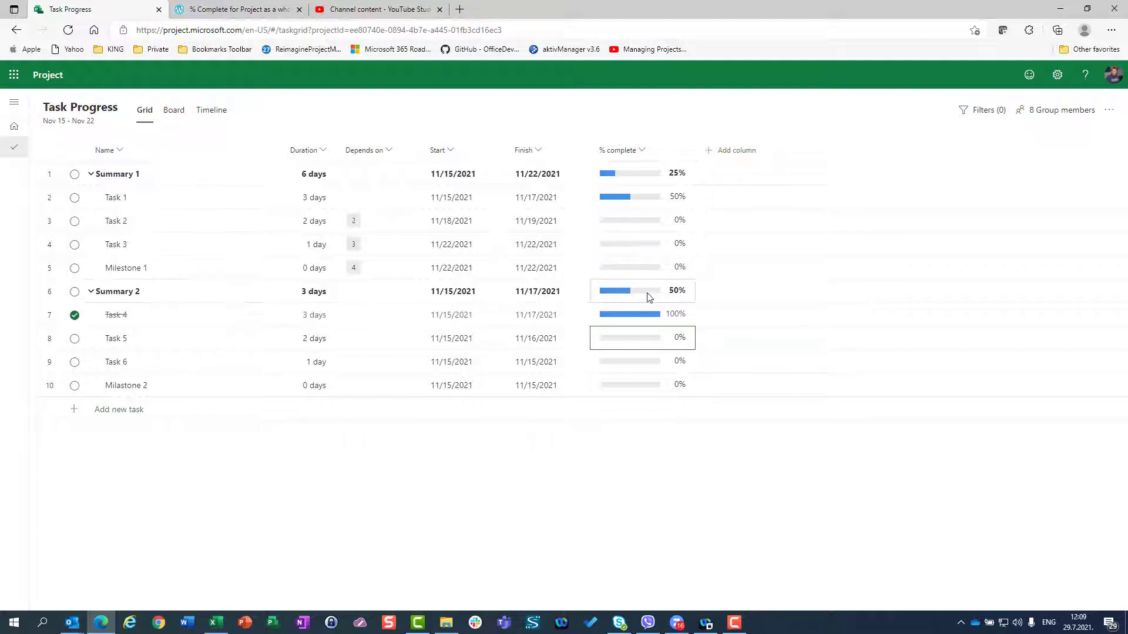
pyautogui.moveTo(644, 299)
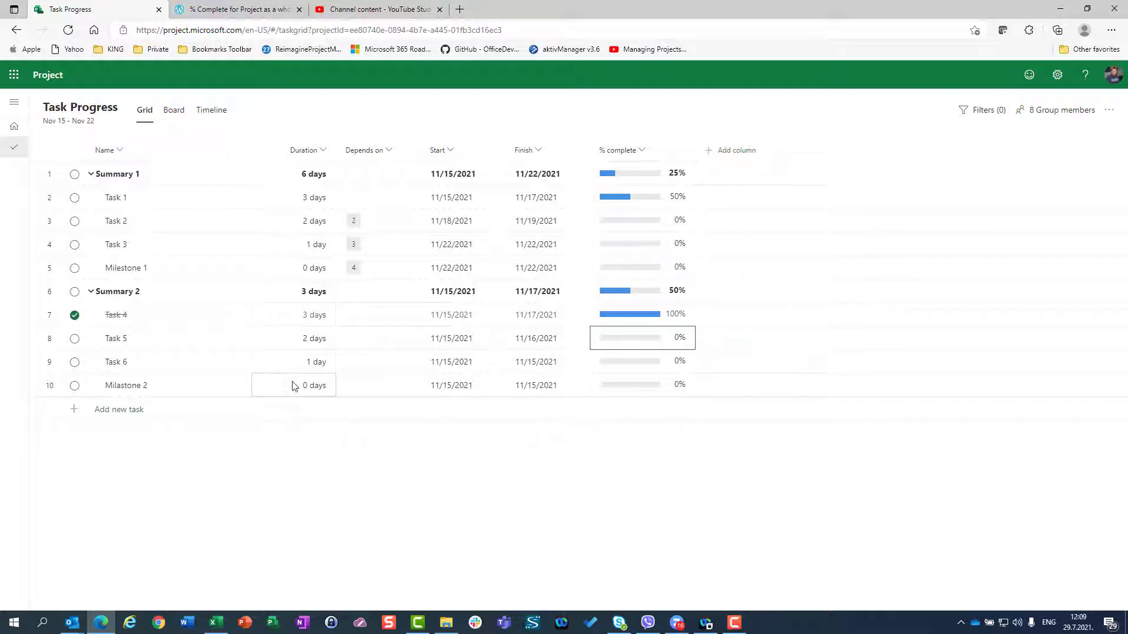
pyautogui.click(294, 339)
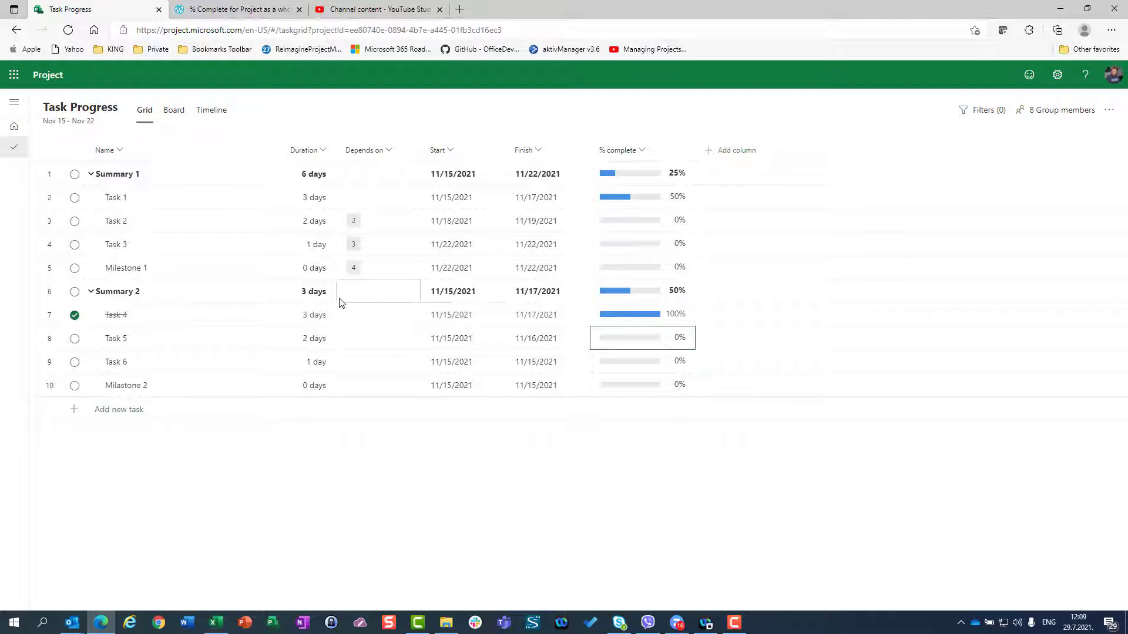
pyautogui.click(291, 290)
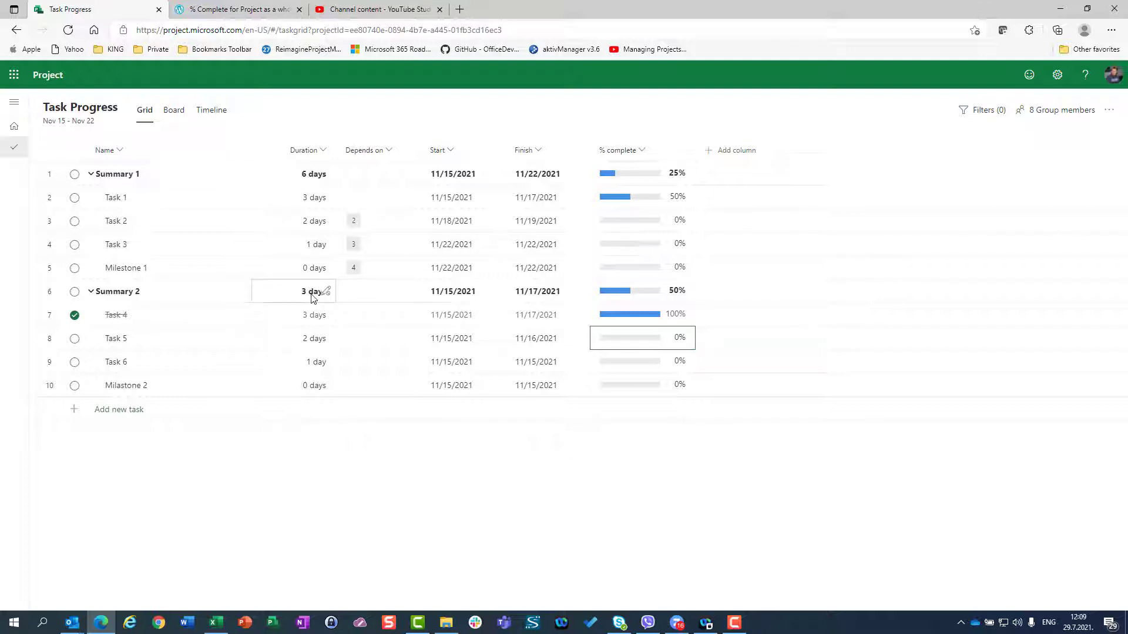
pyautogui.click(377, 290)
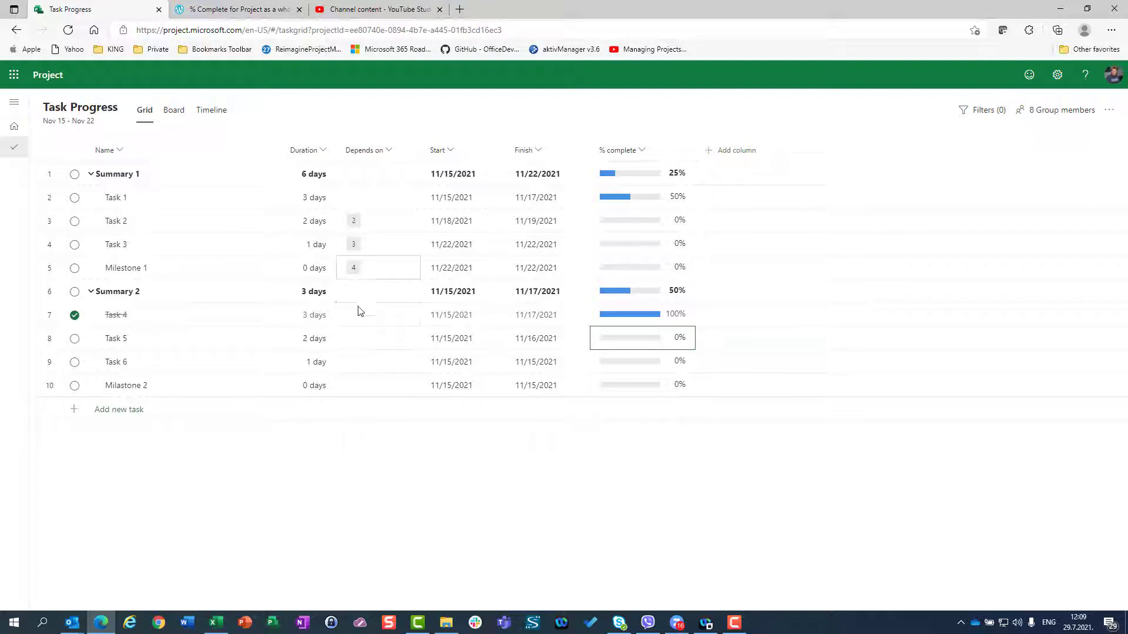
pyautogui.moveTo(643, 317)
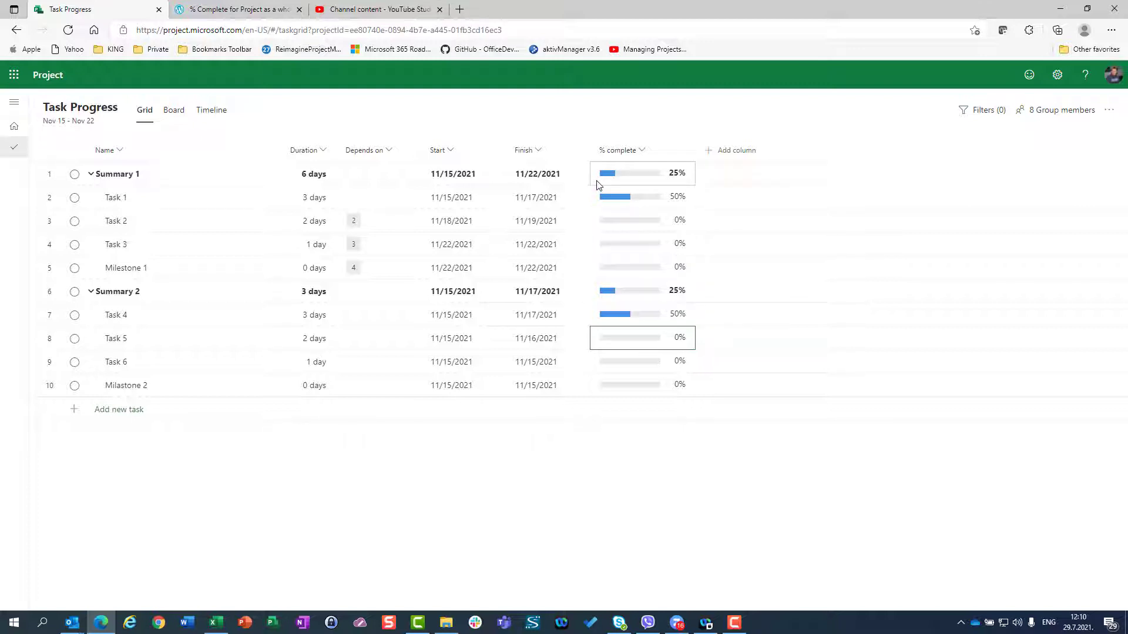
# Step: Check Summary 1's 25% and open the Task Progress project details showing 6 days and 25% complete
pyautogui.click(642, 196)
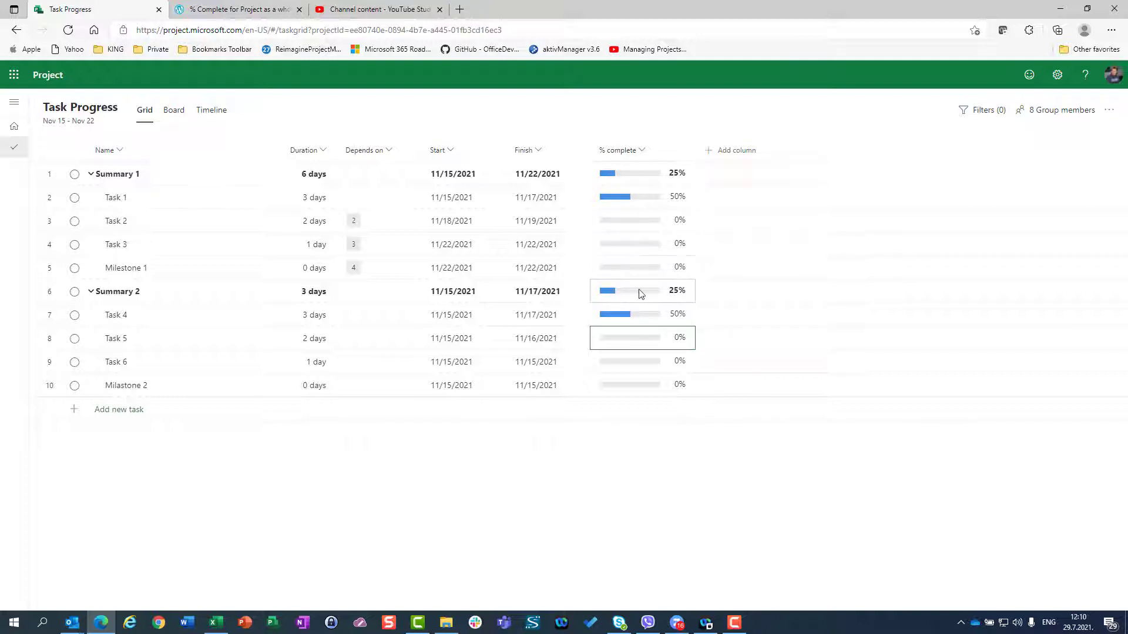
pyautogui.moveTo(640, 294)
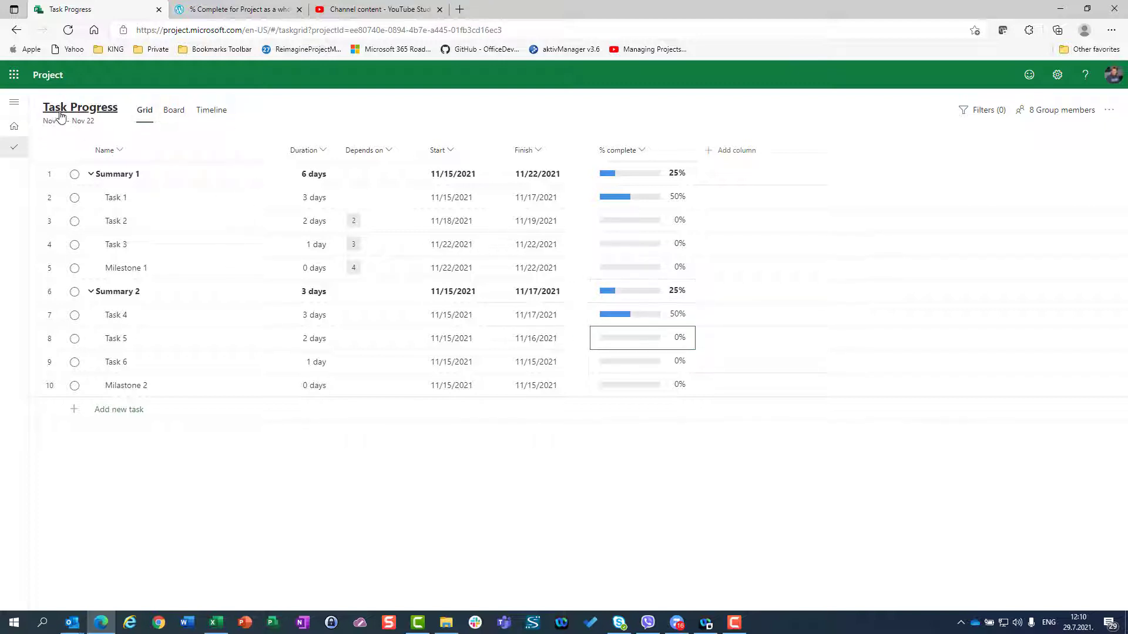
pyautogui.moveTo(80, 107)
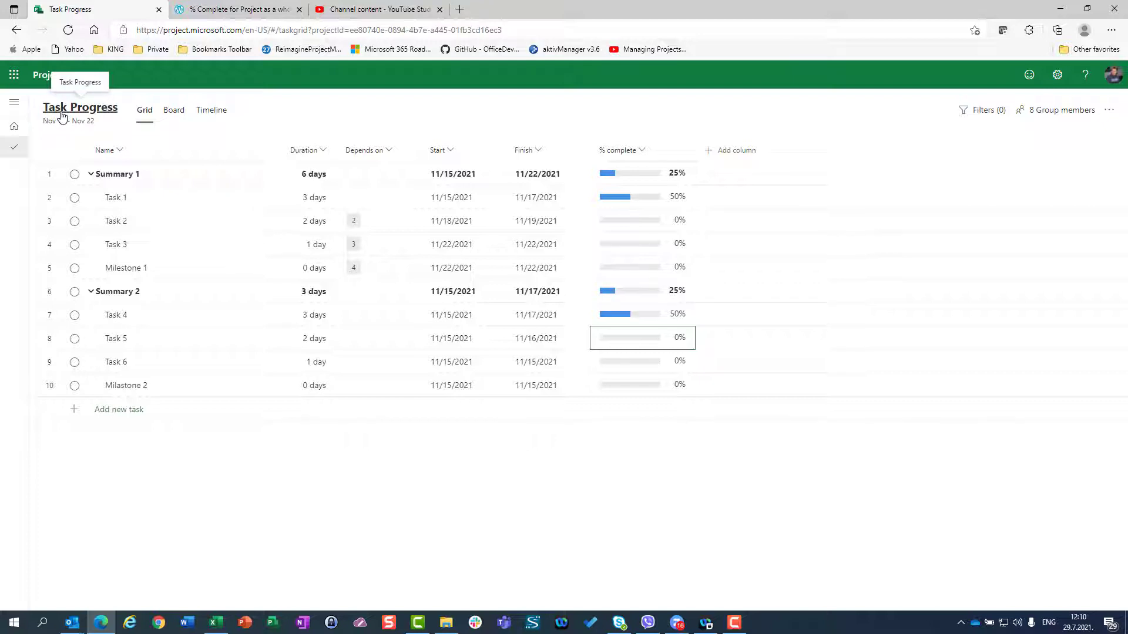
pyautogui.click(80, 106)
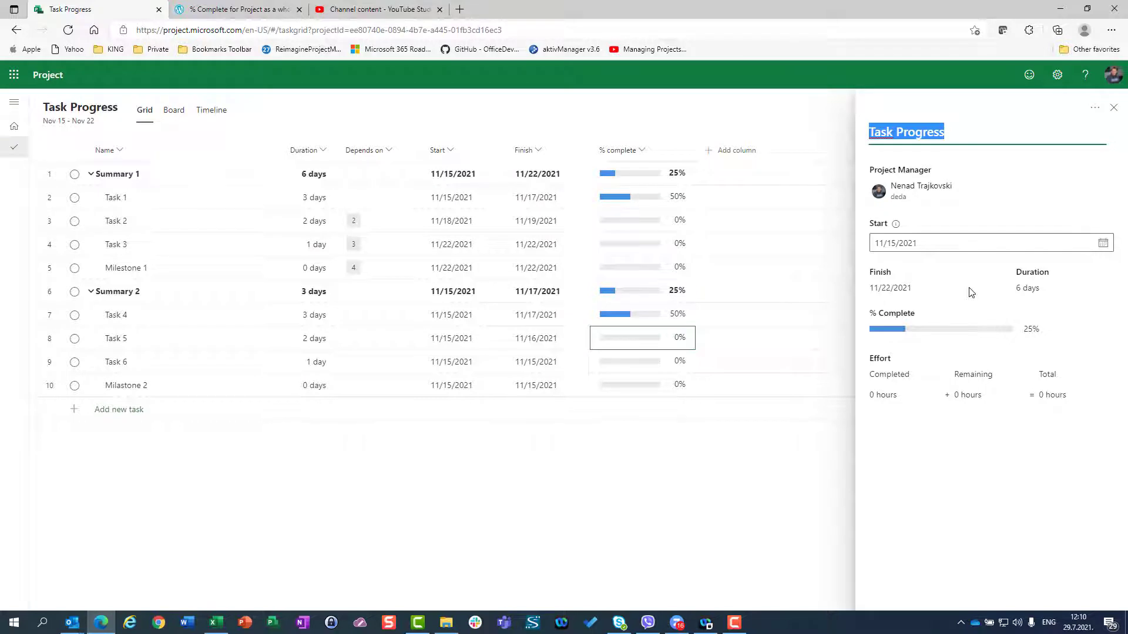
pyautogui.moveTo(941, 330)
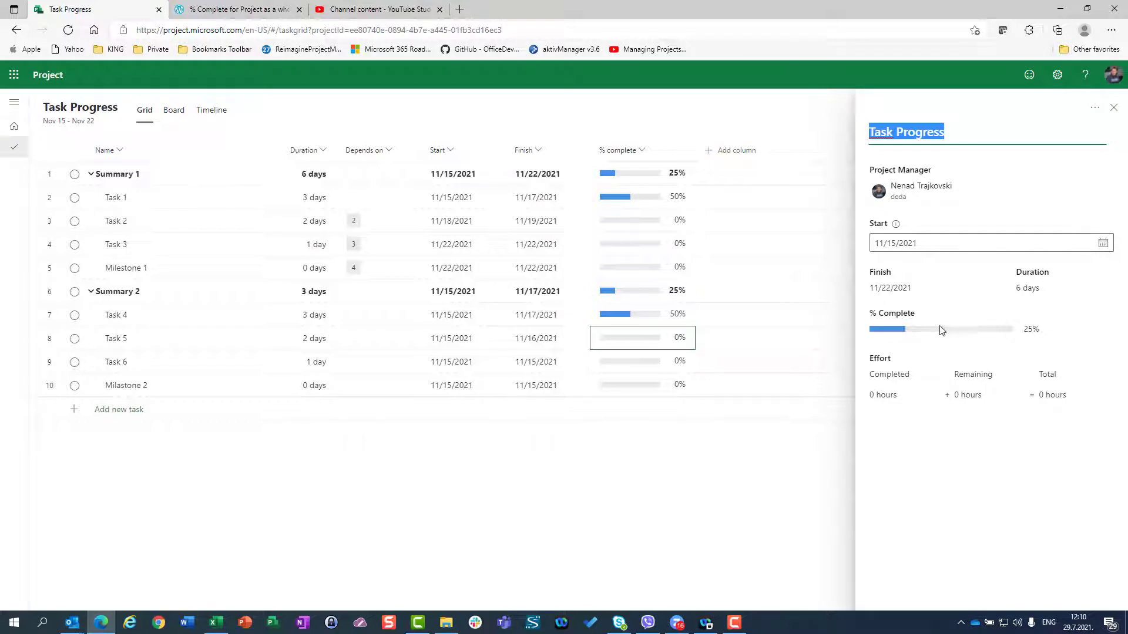
pyautogui.moveTo(81, 107)
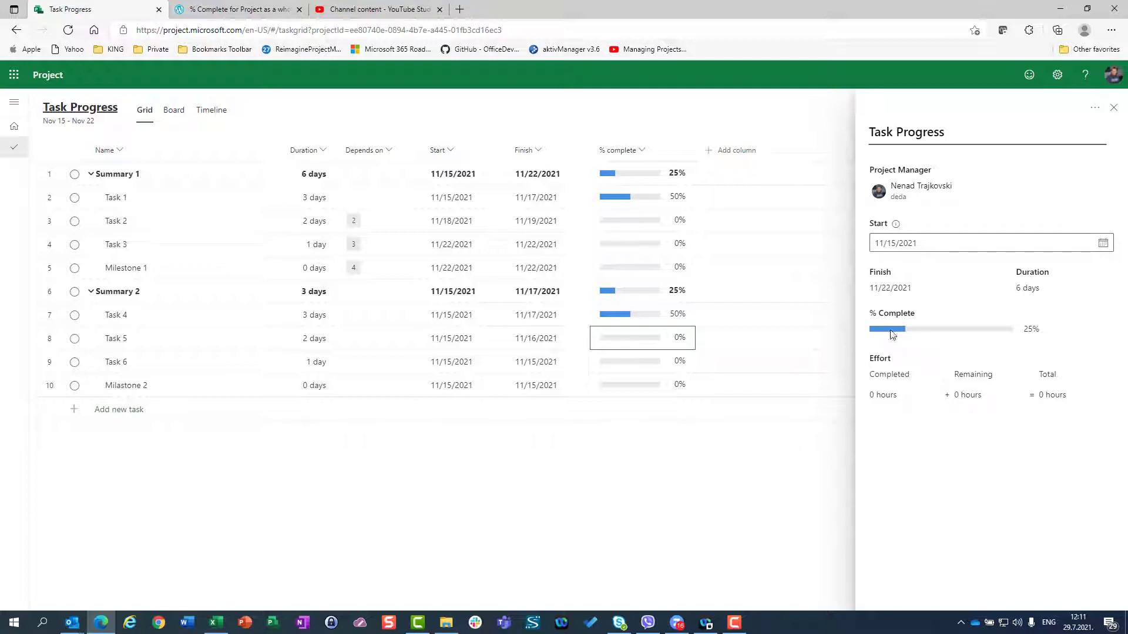
pyautogui.moveTo(895, 337)
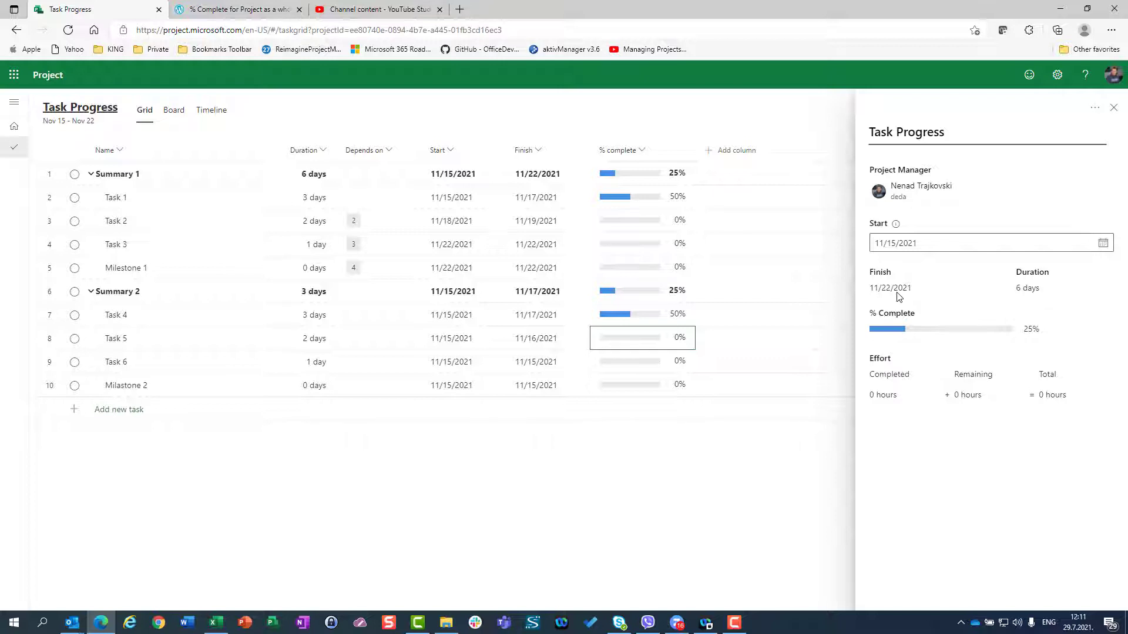
pyautogui.moveTo(946, 332)
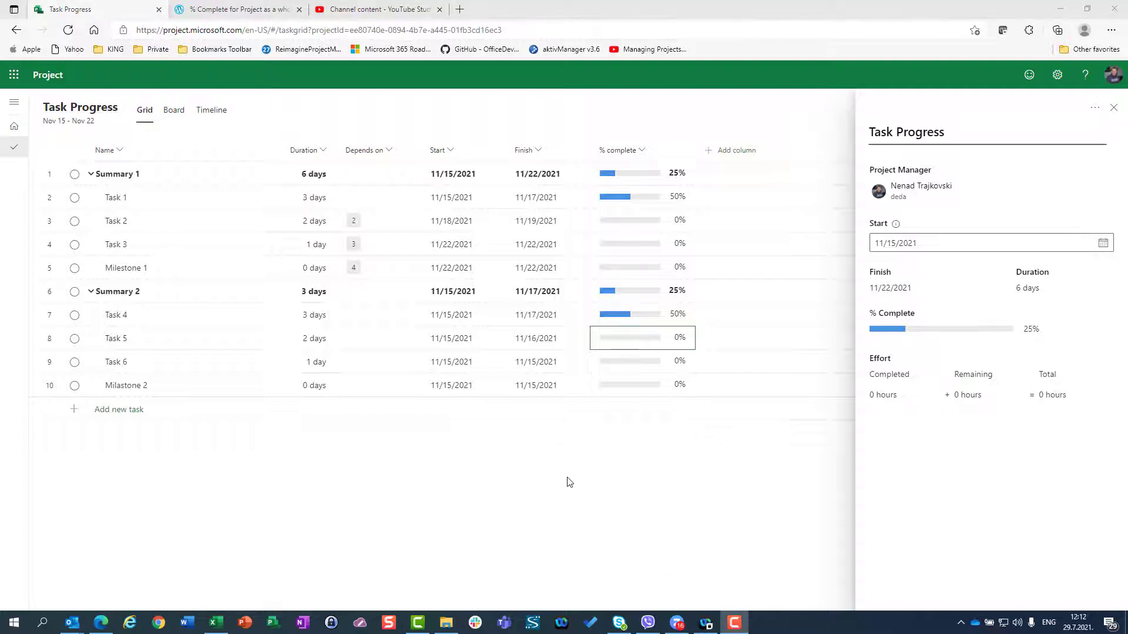
pyautogui.moveTo(281, 442)
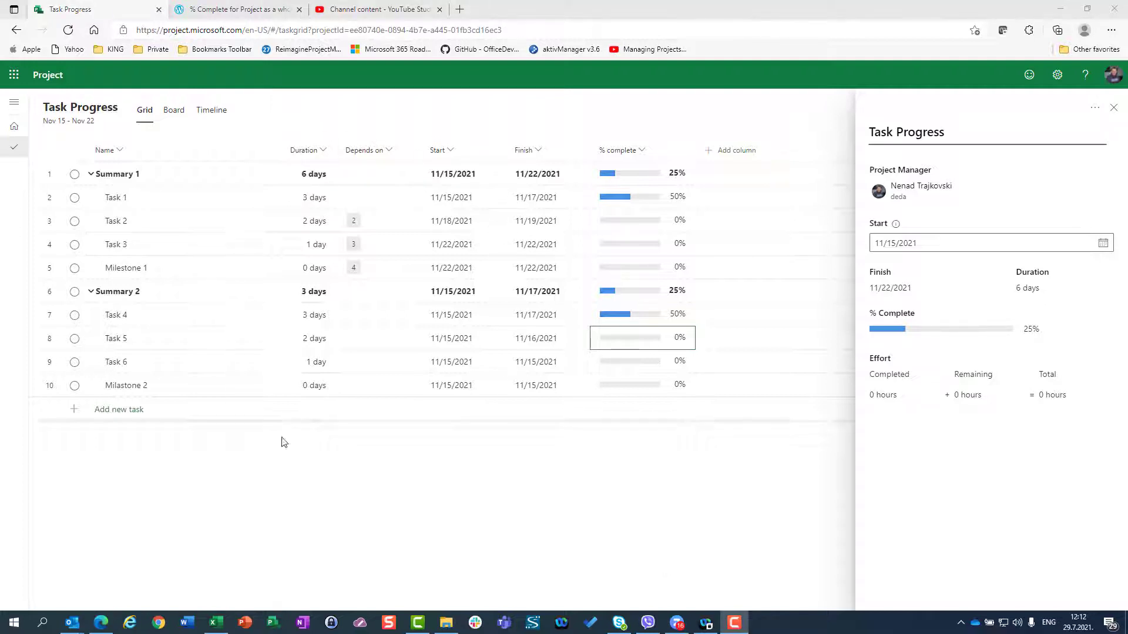
pyautogui.moveTo(366, 459)
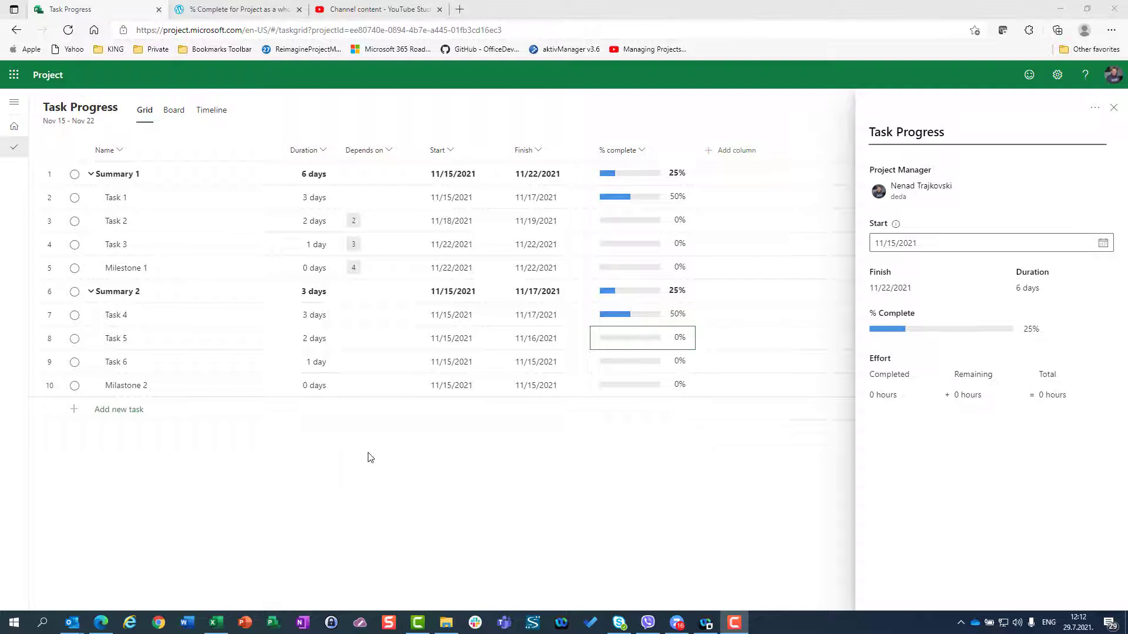
pyautogui.click(314, 198)
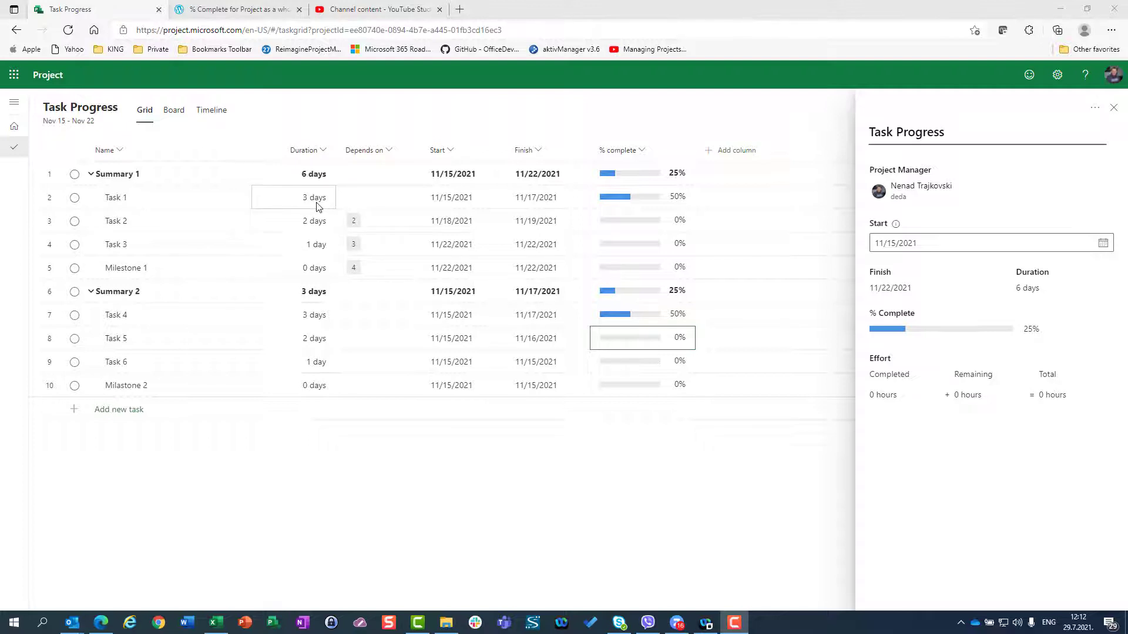
pyautogui.moveTo(316, 207)
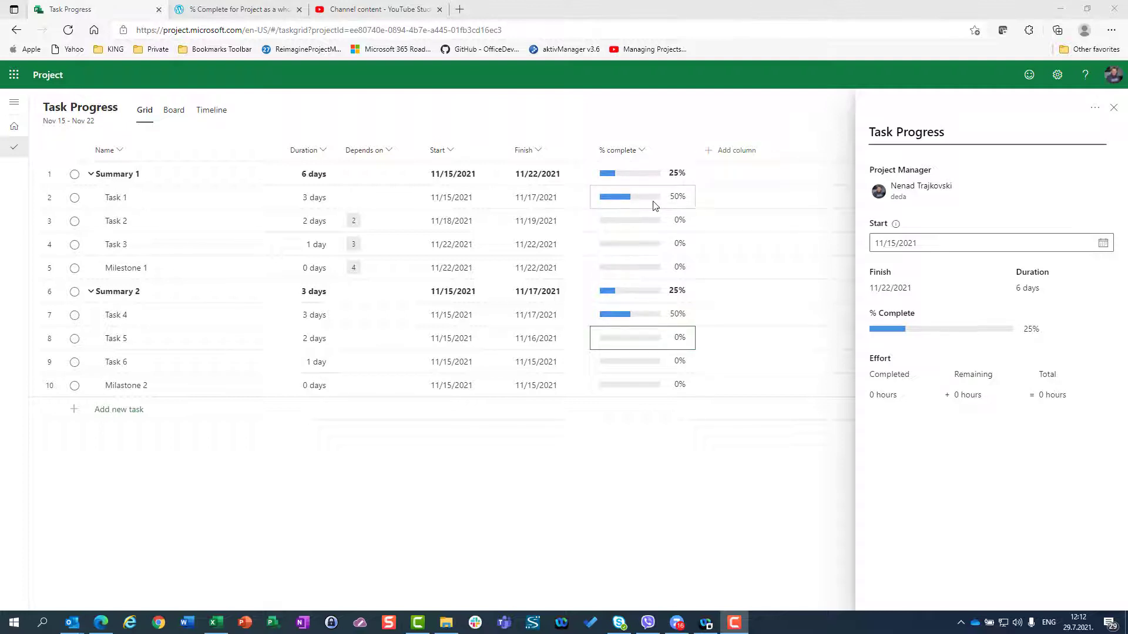
# Step: Select Task 1's percent complete beside the project details reading 25%
pyautogui.click(292, 197)
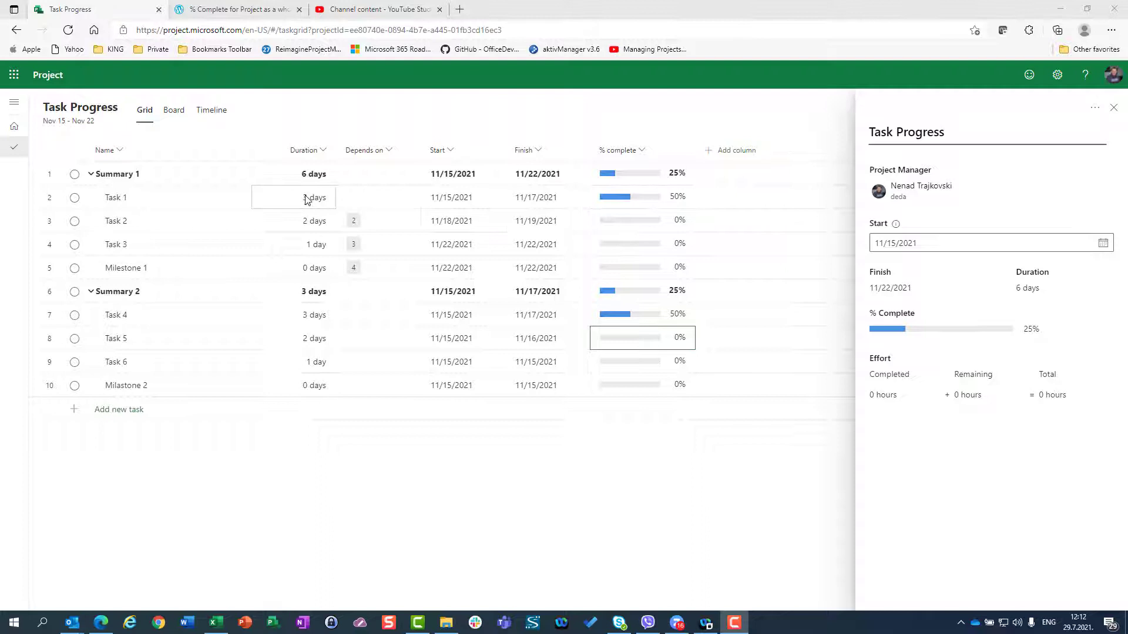
pyautogui.moveTo(309, 200)
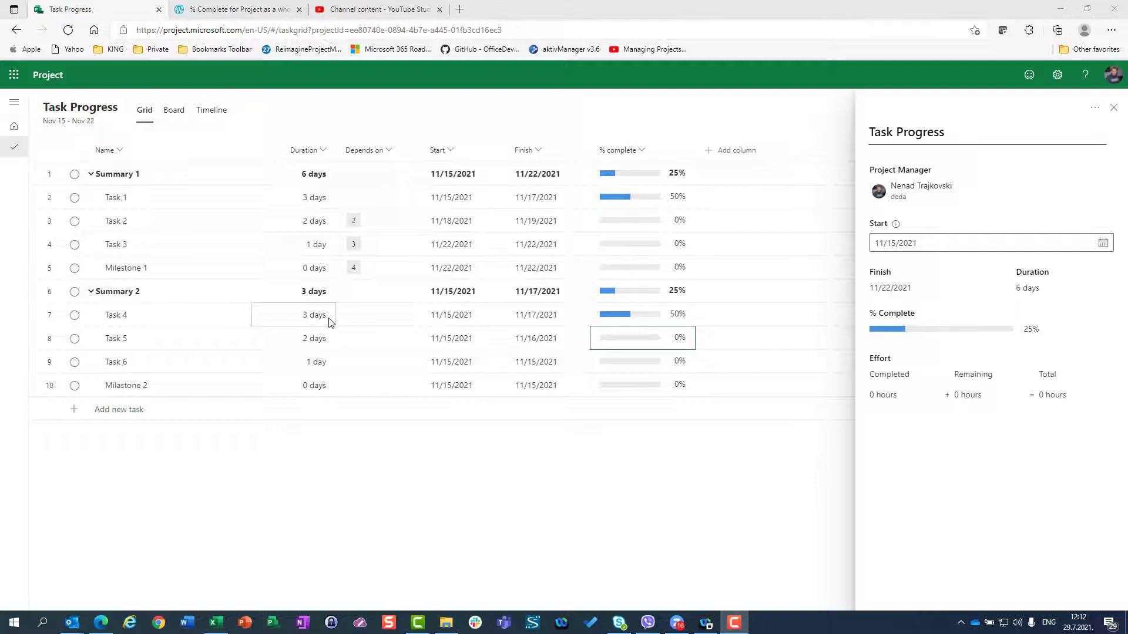
pyautogui.moveTo(319, 315)
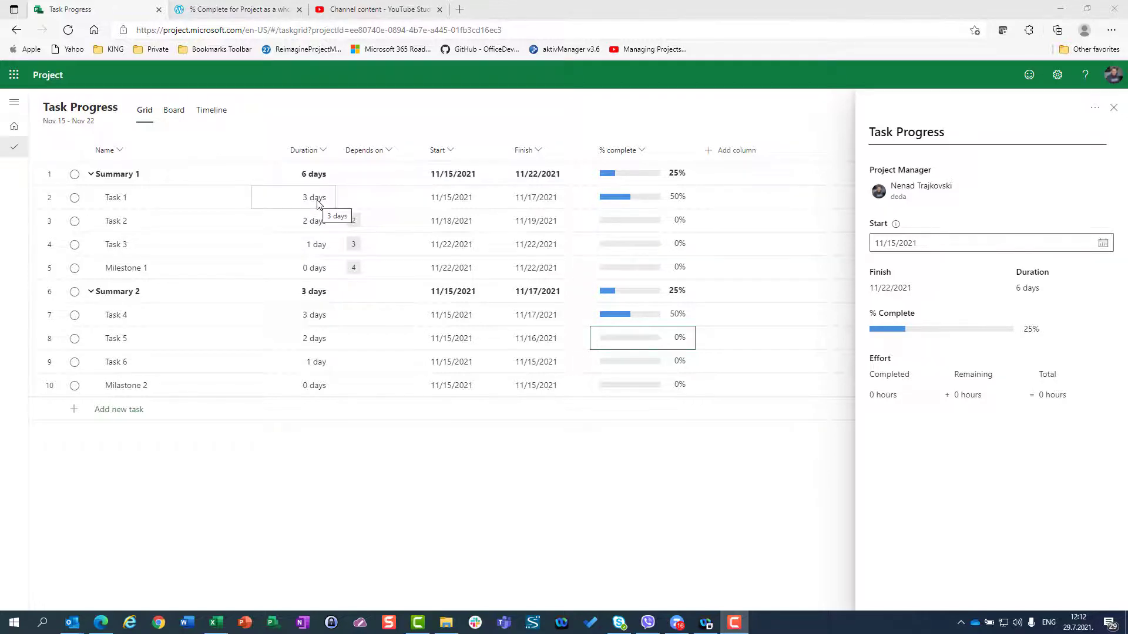
pyautogui.moveTo(315, 314)
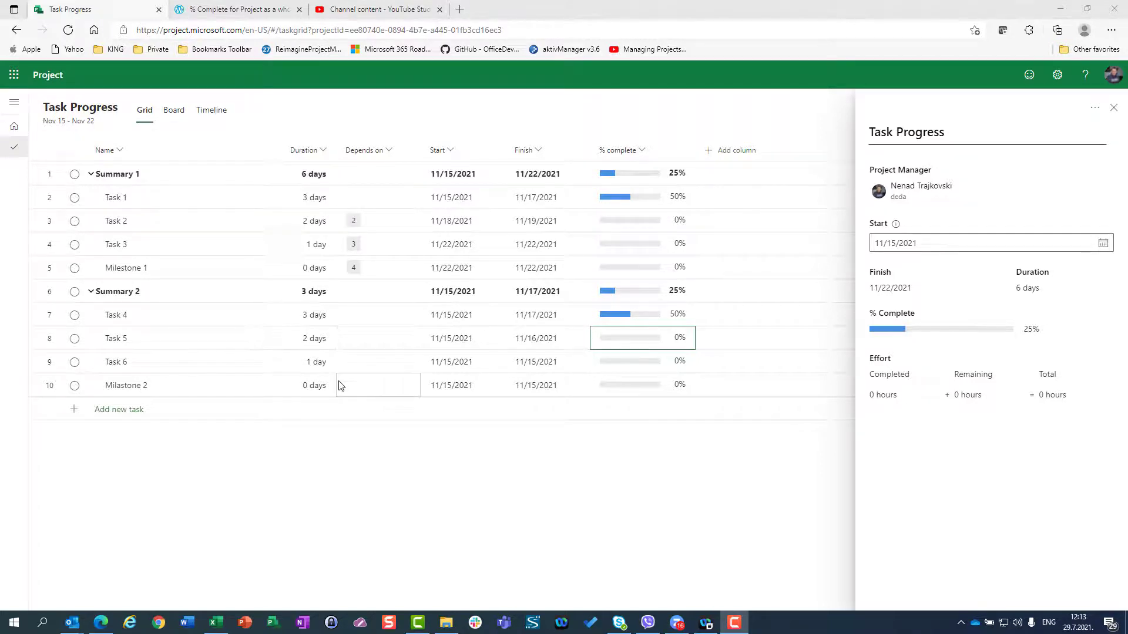
pyautogui.moveTo(950, 338)
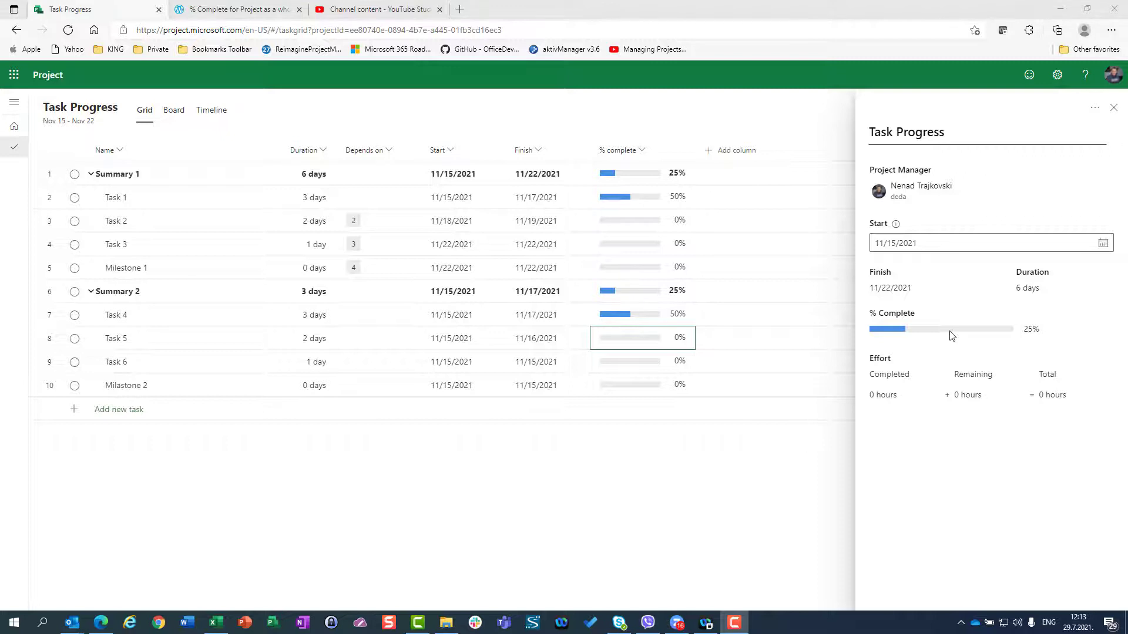
pyautogui.moveTo(1117, 112)
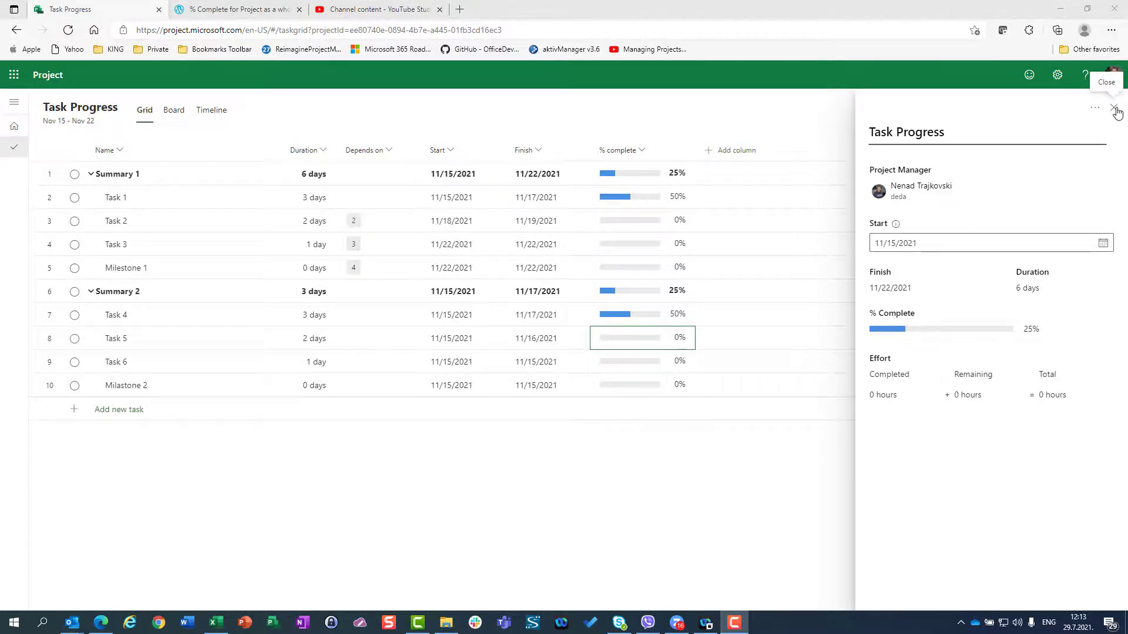
# Step: Close, reopen and close the project details pane, leaving only the grid
pyautogui.click(1116, 108)
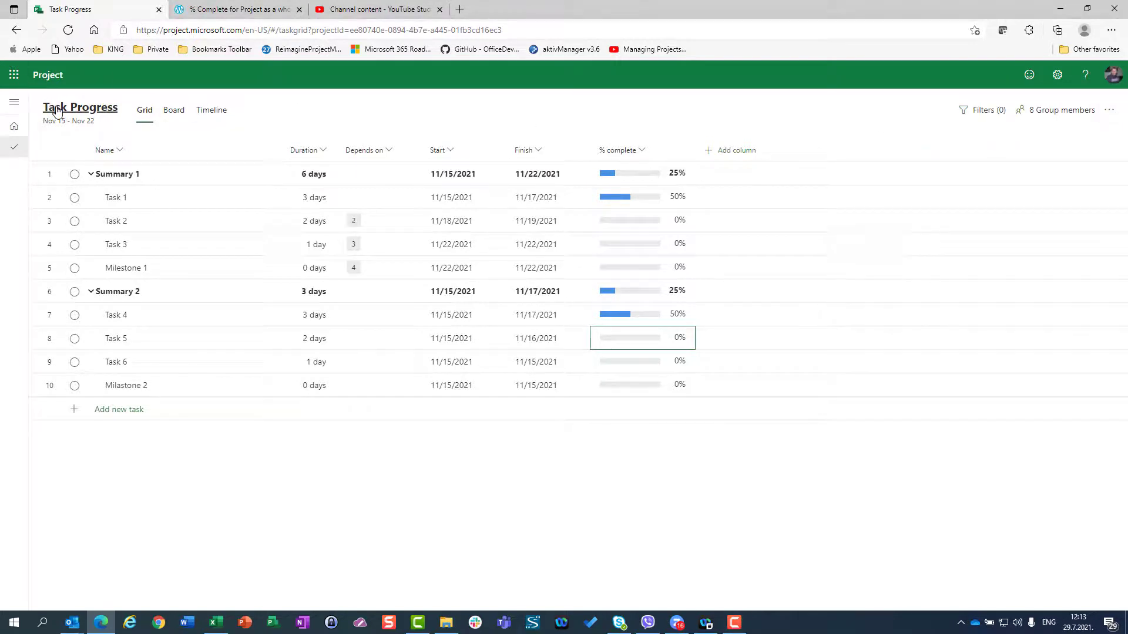
pyautogui.click(80, 107)
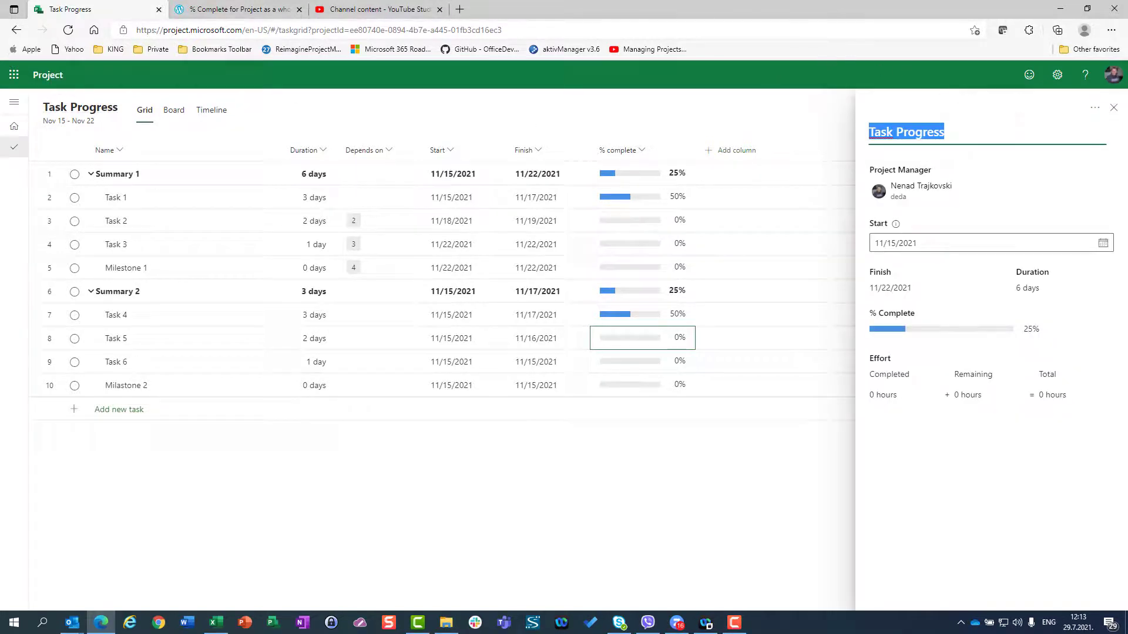
pyautogui.click(1113, 108)
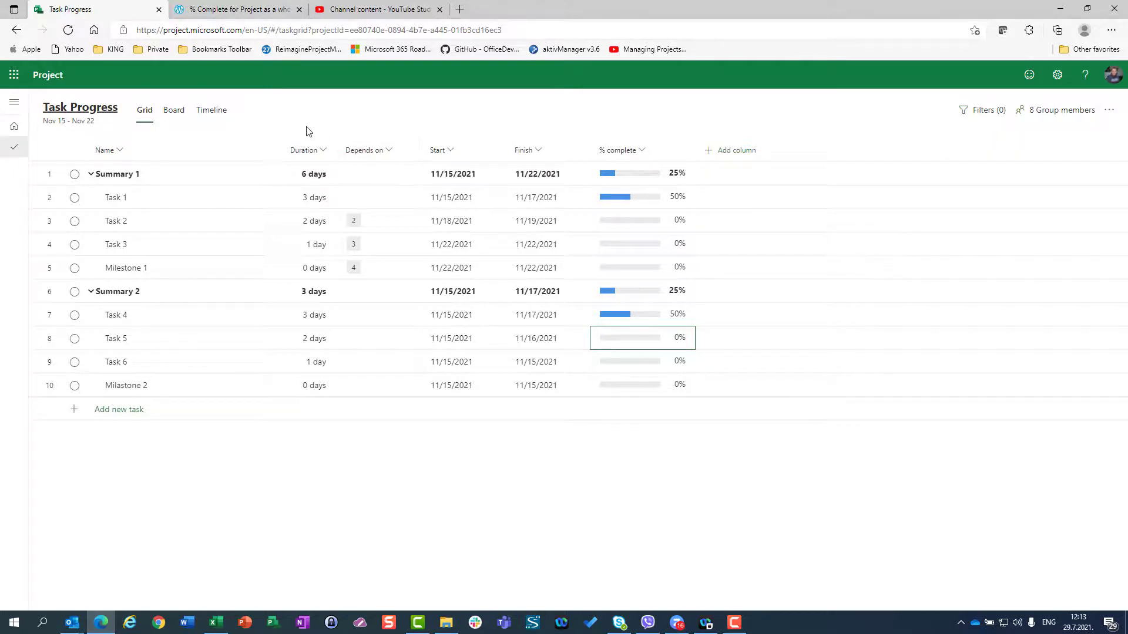
pyautogui.moveTo(297, 127)
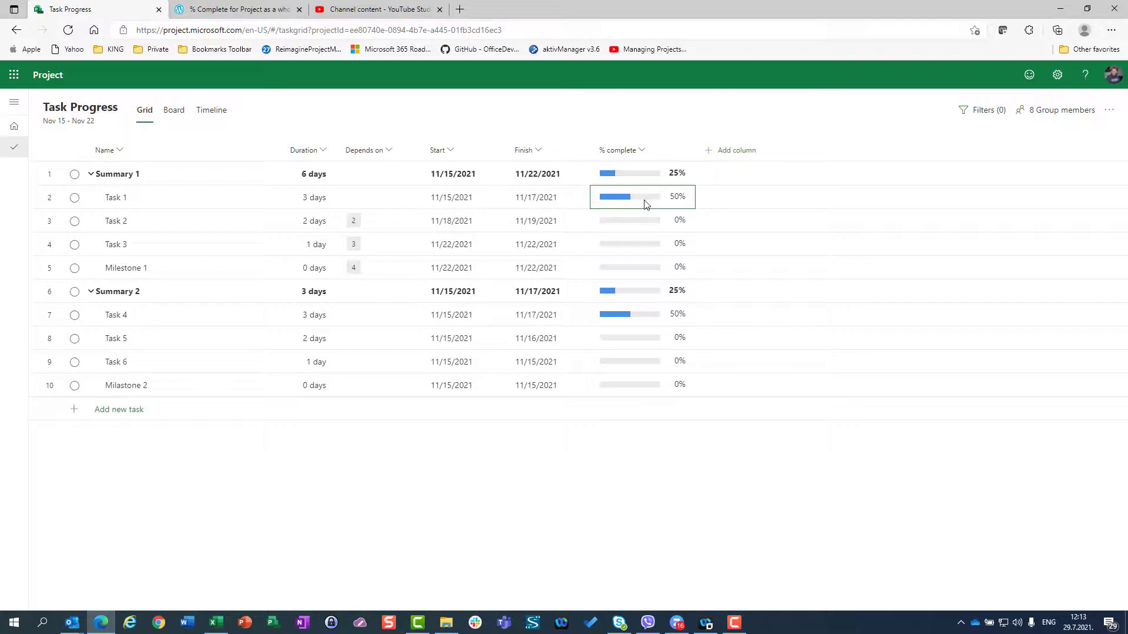
# Step: Mark Tasks 1 through 6 100% complete so both summaries roll up to 99%
pyautogui.write('1')
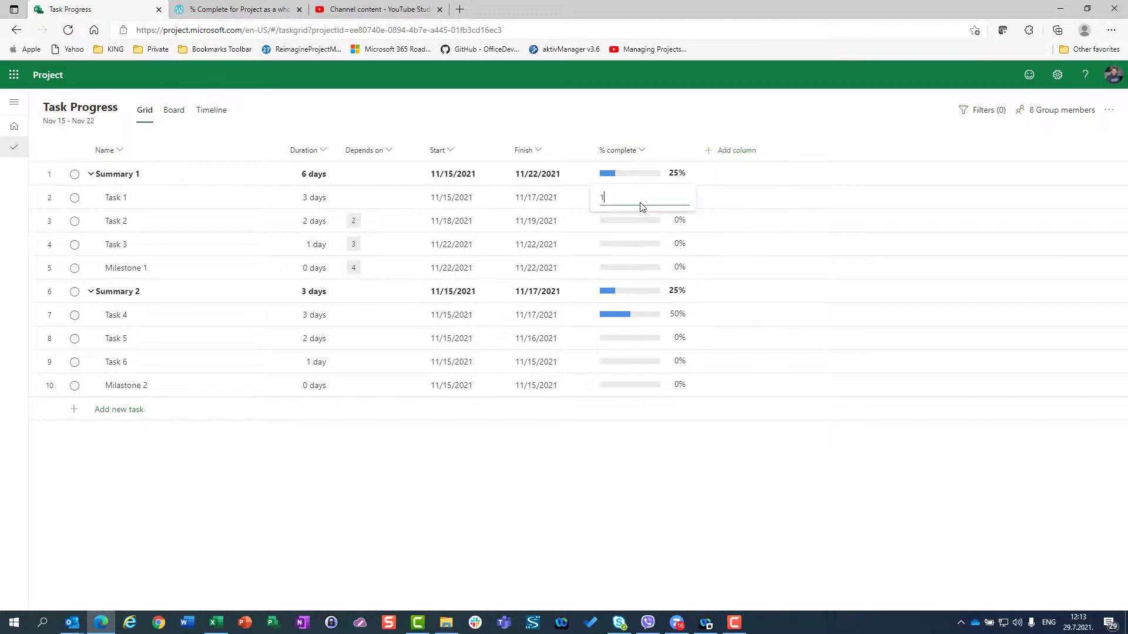
pyautogui.write('100%')
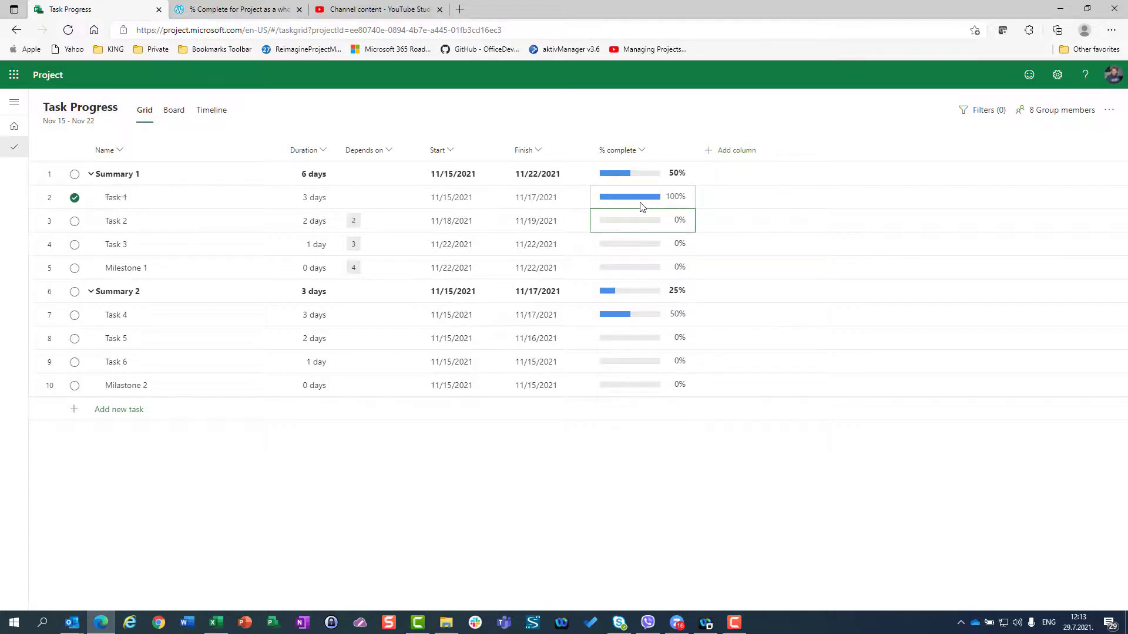
pyautogui.click(640, 220)
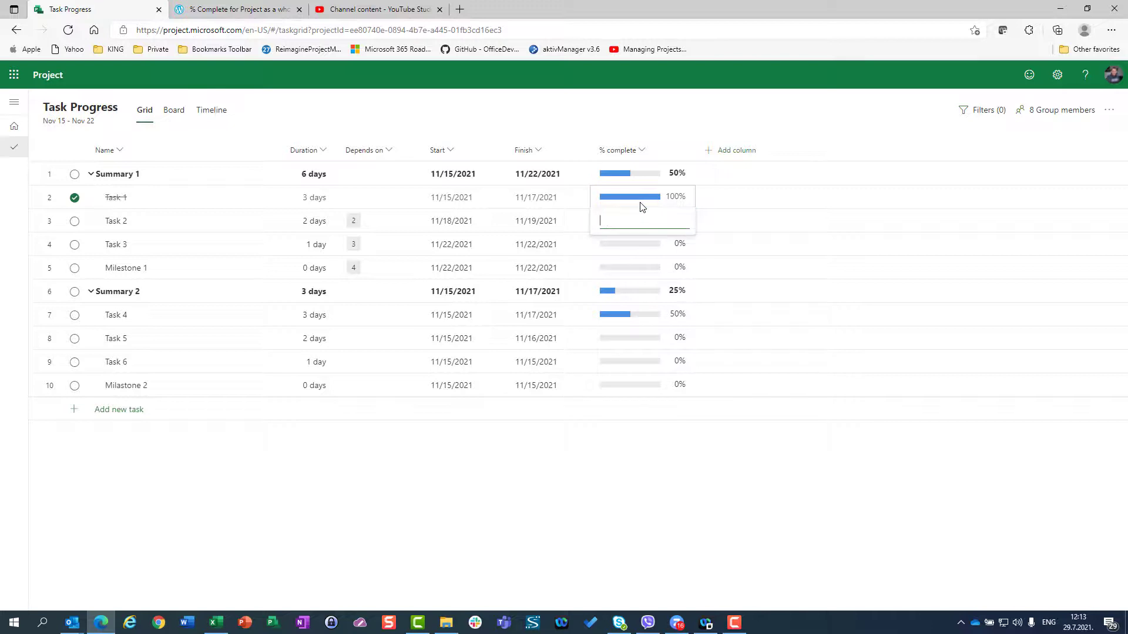
pyautogui.write('100%')
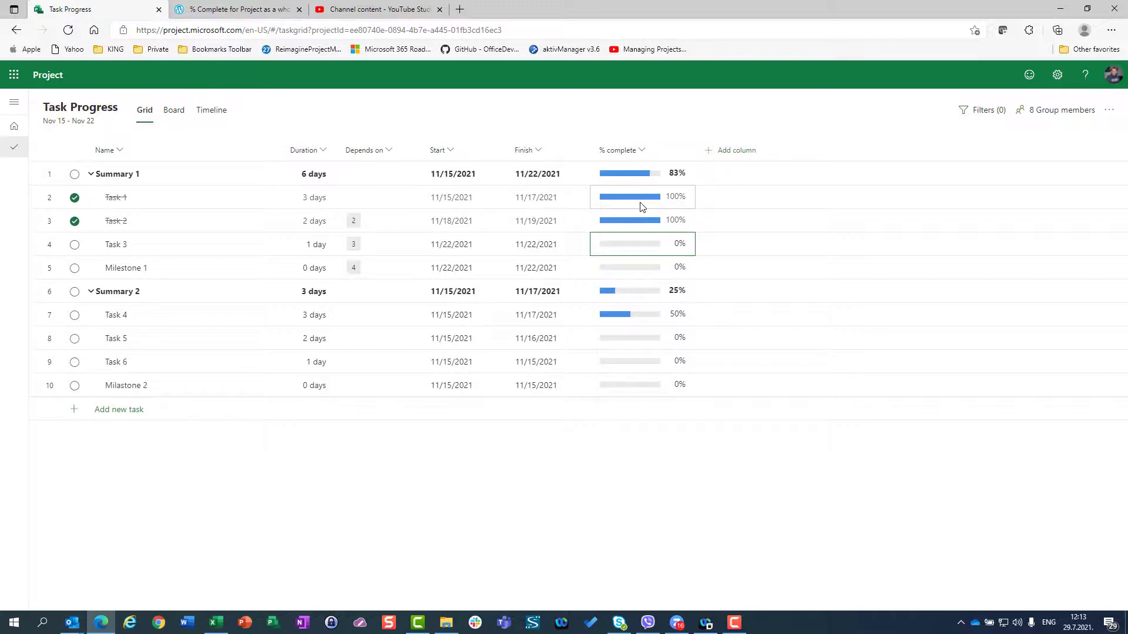
pyautogui.click(74, 244)
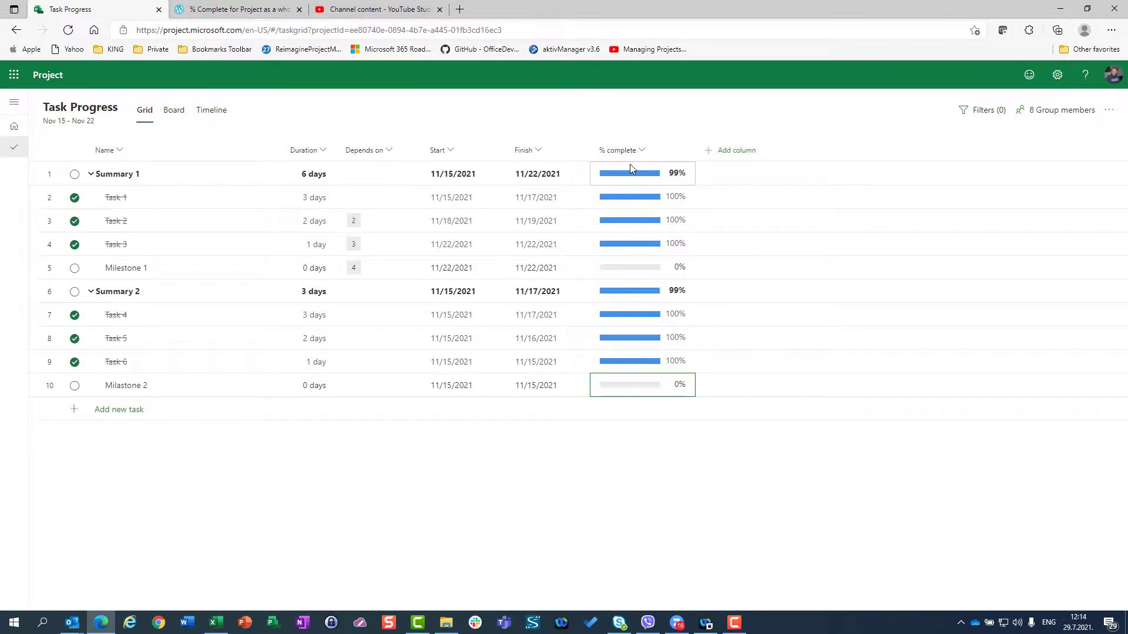
# Step: Check Summary 1's 6-day and Task 3's 1-day durations after the updates
pyautogui.click(292, 174)
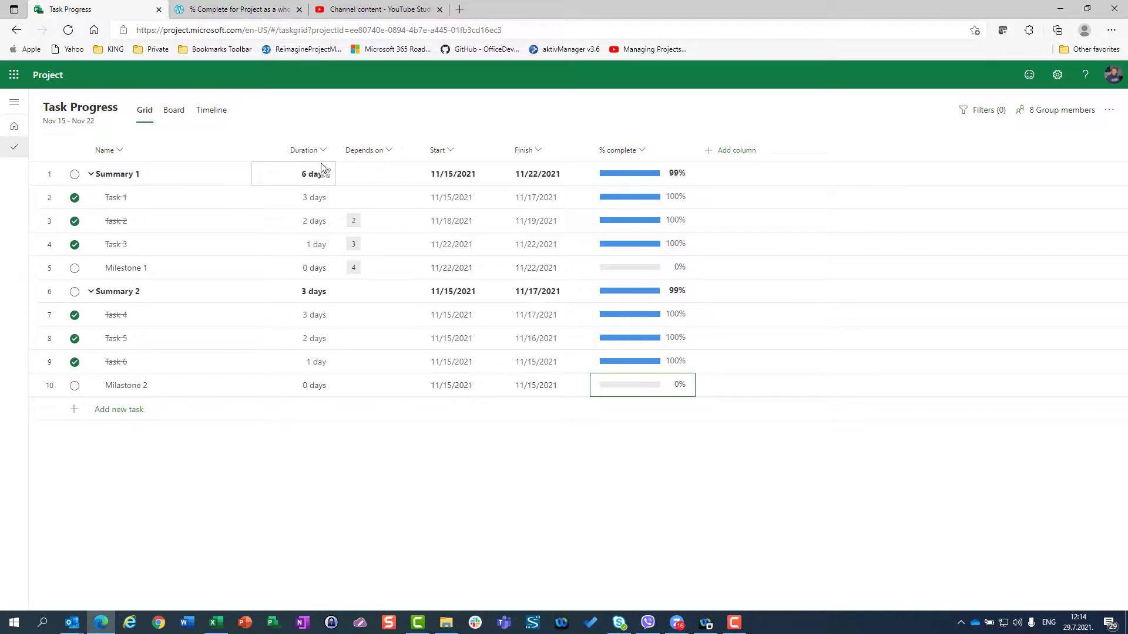
pyautogui.moveTo(632, 179)
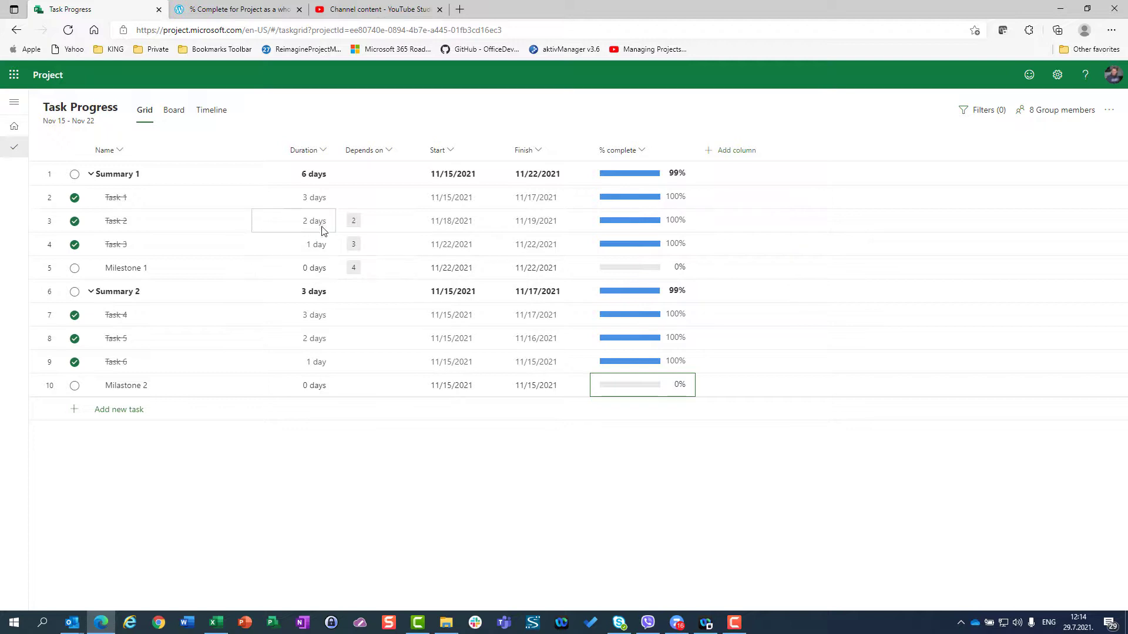
pyautogui.click(316, 245)
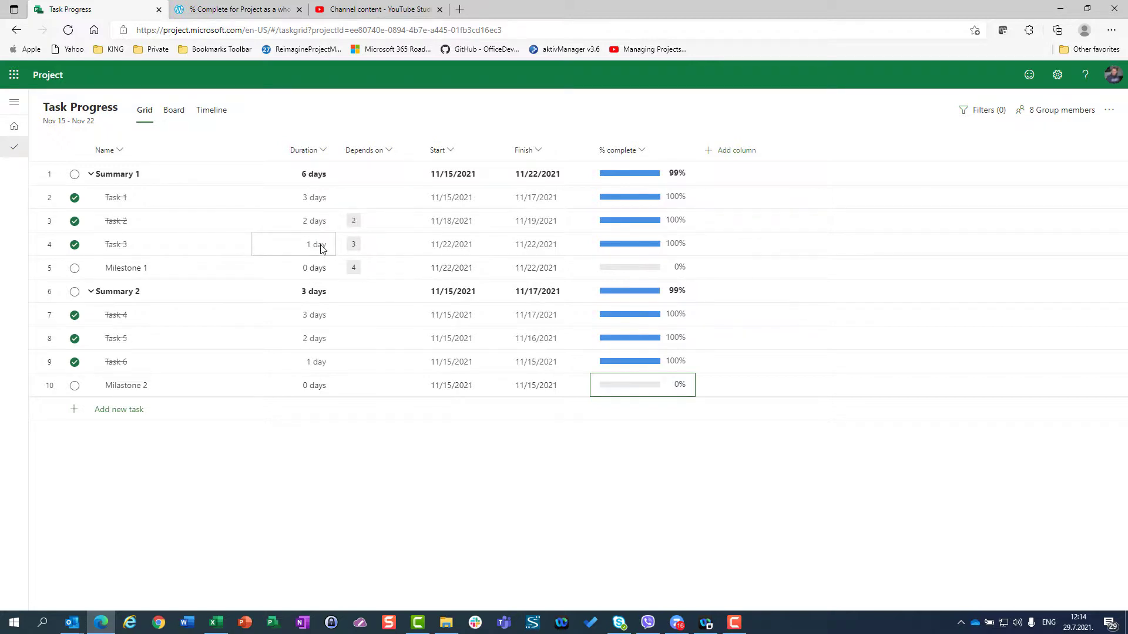
pyautogui.moveTo(321, 248)
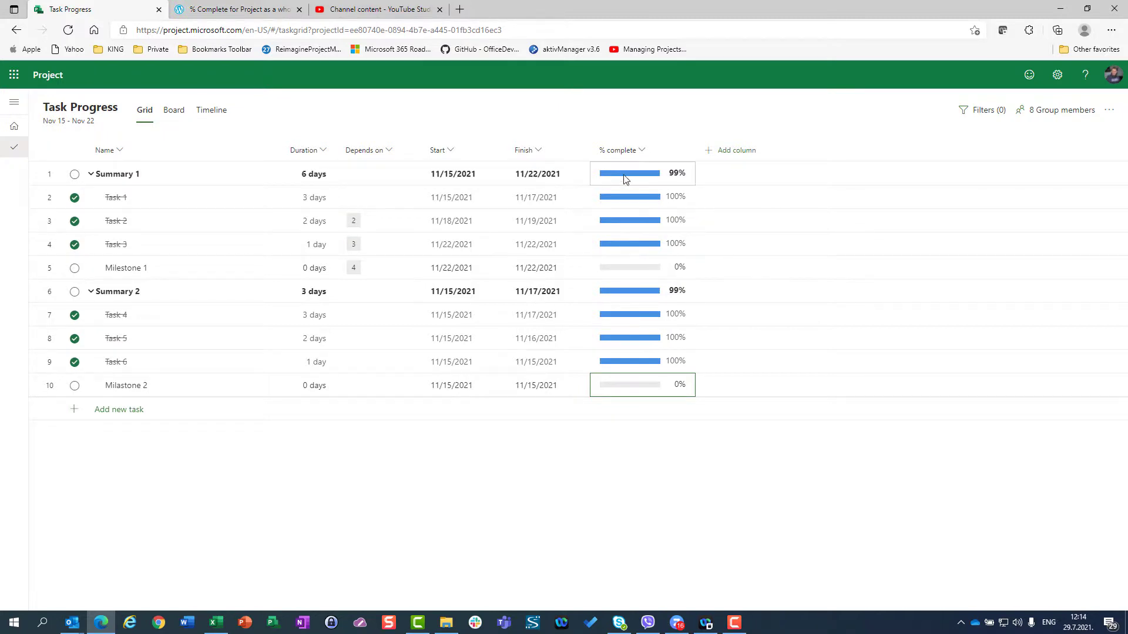
pyautogui.moveTo(625, 173)
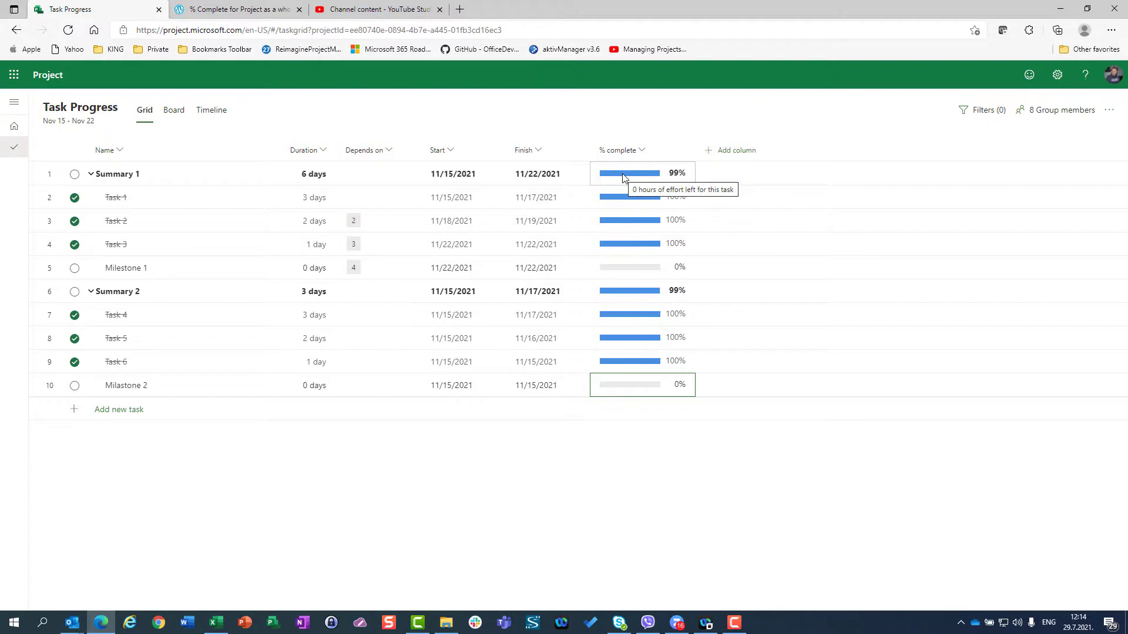
pyautogui.moveTo(292, 267)
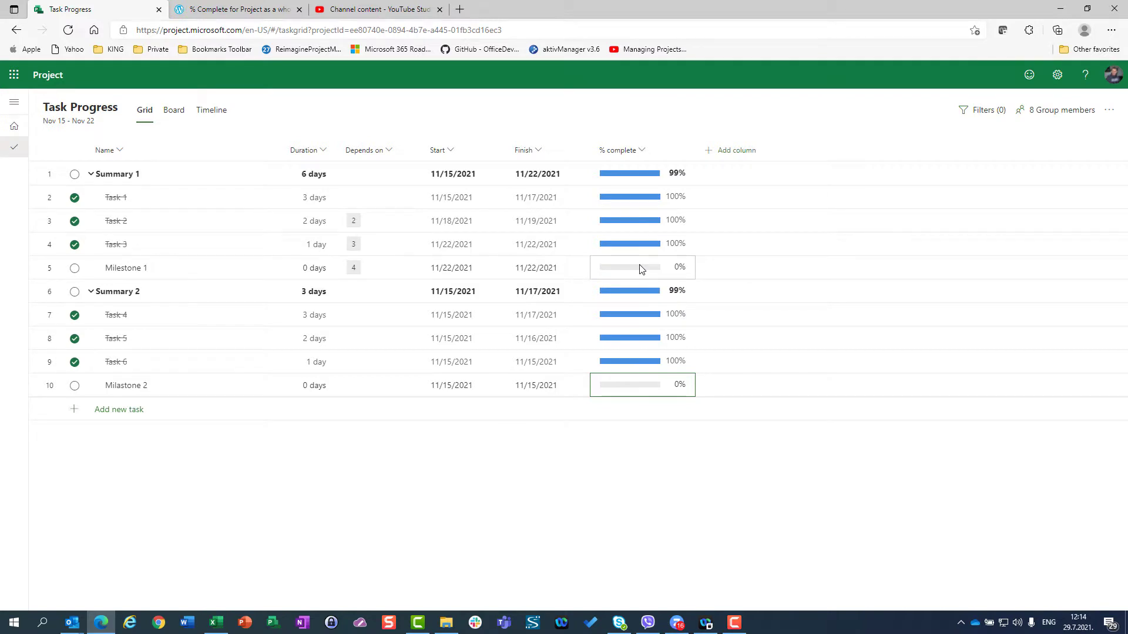
# Step: Mark Milestone 1 and Milestone 2 100% complete so the summaries roll up to 100%
pyautogui.write('100')
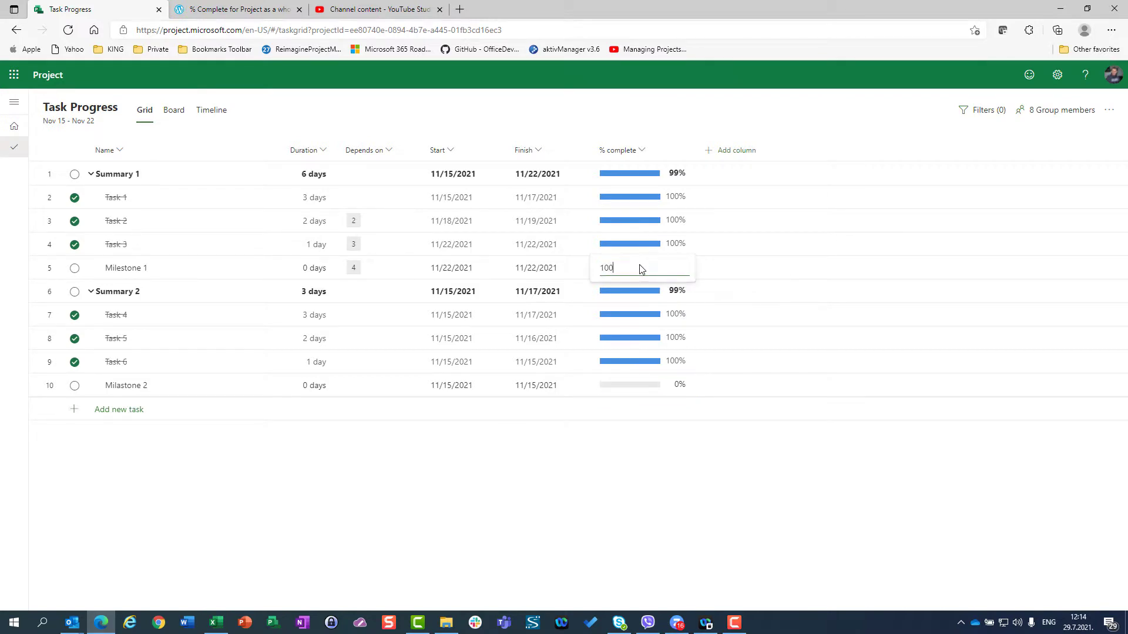
pyautogui.press('Enter')
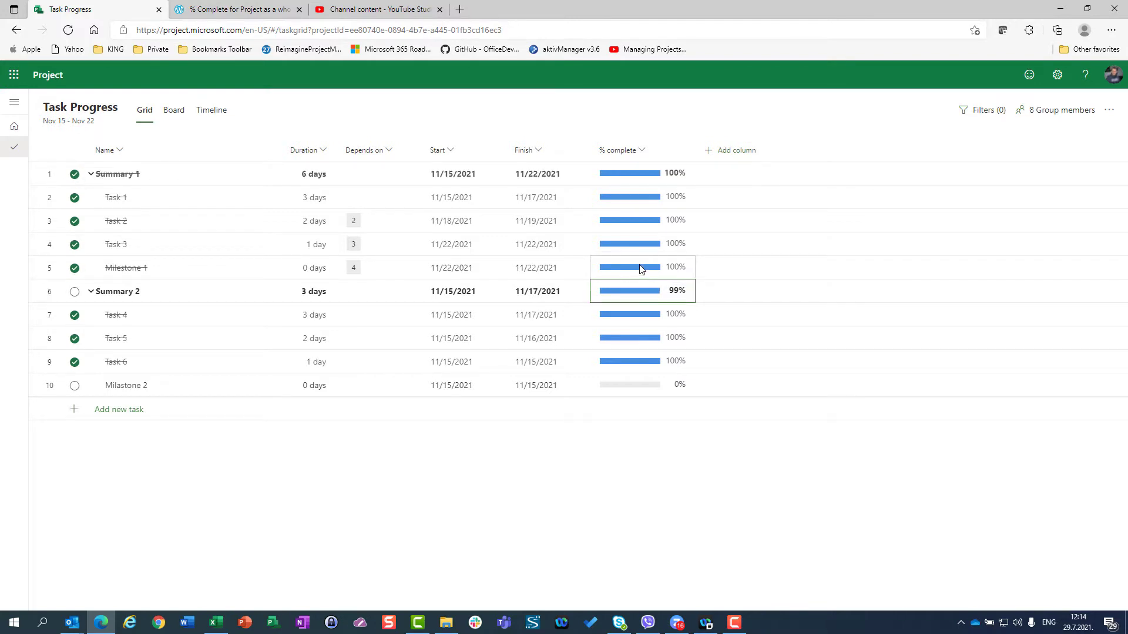
pyautogui.moveTo(643, 173)
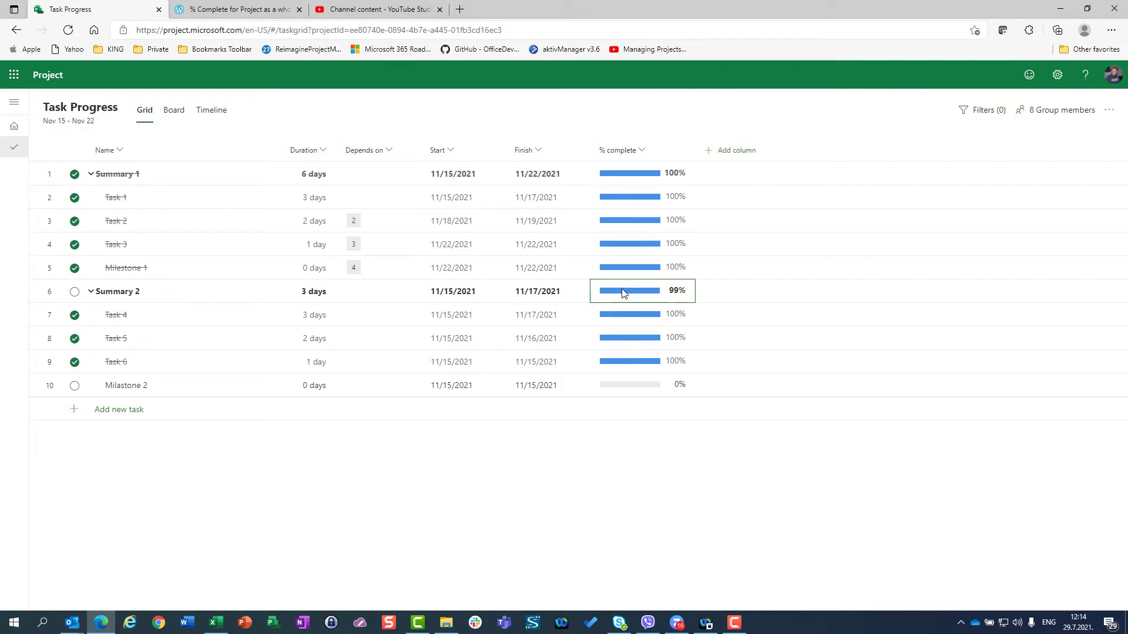
pyautogui.moveTo(623, 292)
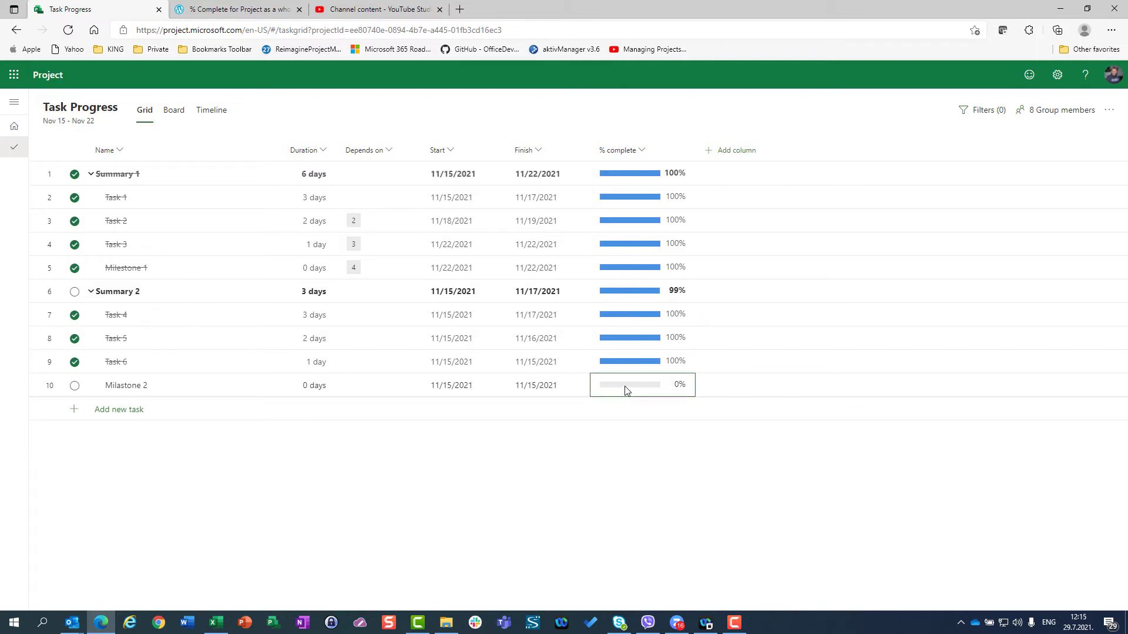
pyautogui.moveTo(626, 390)
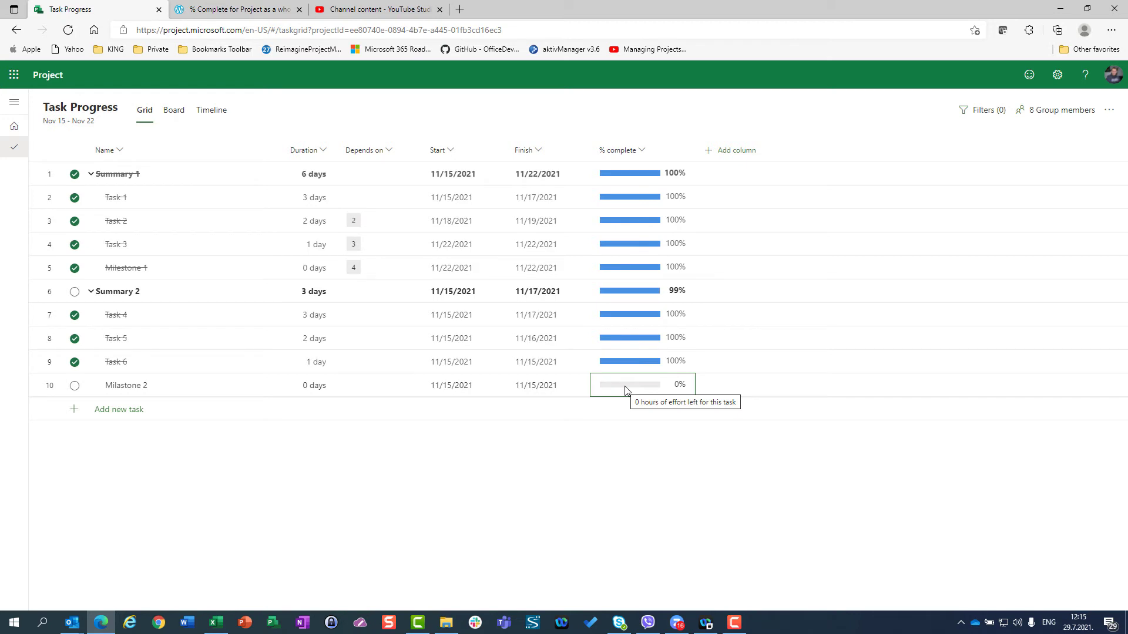
pyautogui.write('100')
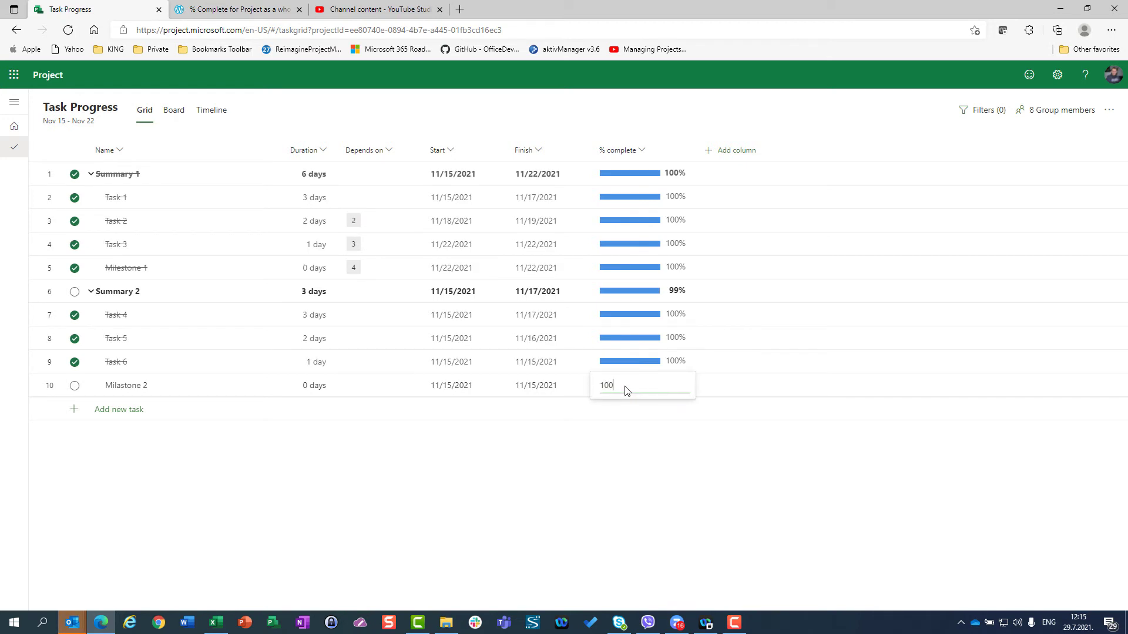